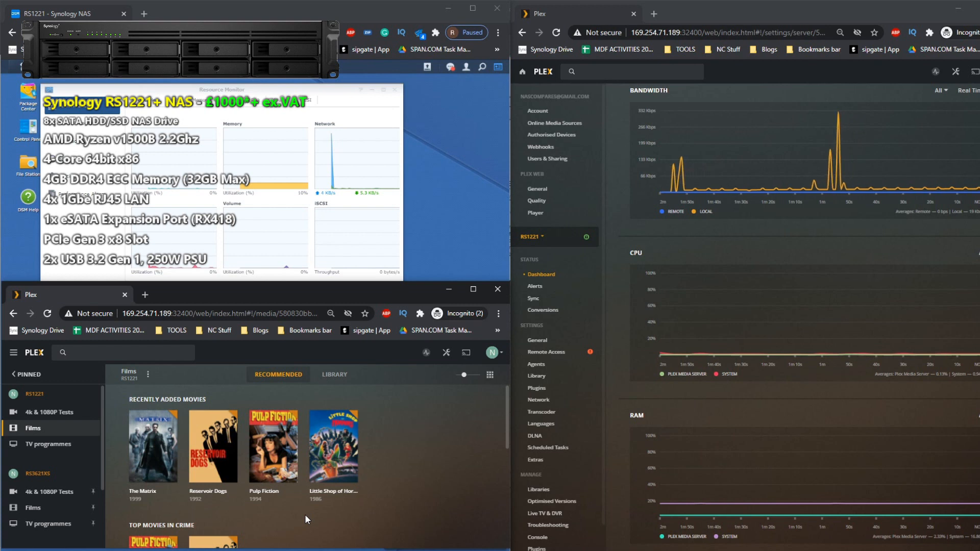
pyautogui.moveTo(241, 487)
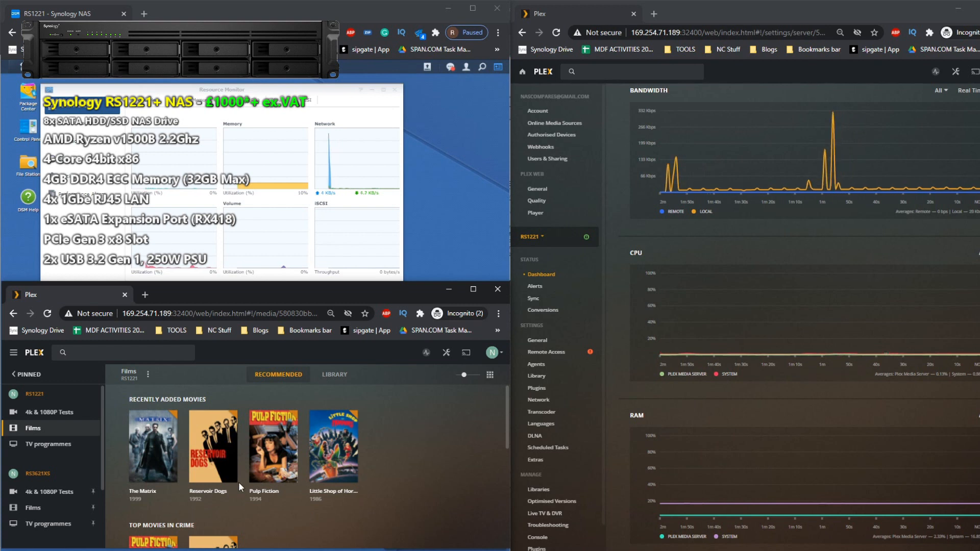
# Start playing The Matrix from Recently Added Movies in the Films library.
pyautogui.click(153, 446)
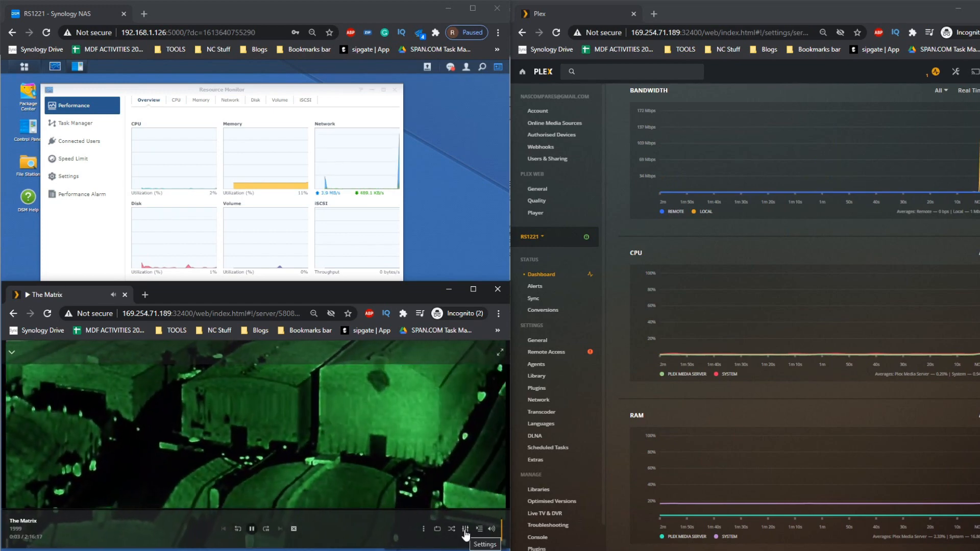
# Seek The Matrix ahead to about 1:29 and show its playback settings at original 6.7 Mbps 720p.
pyautogui.click(238, 508)
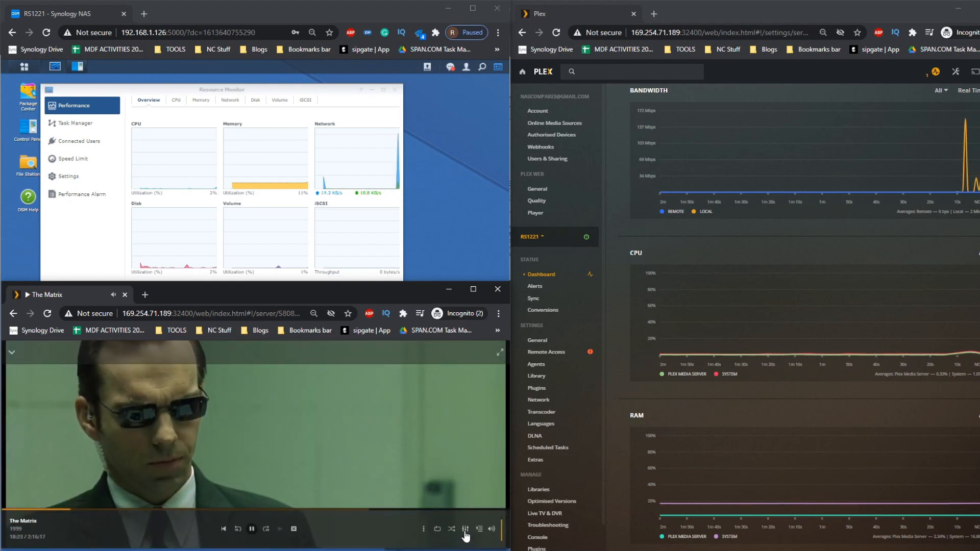
pyautogui.click(465, 529)
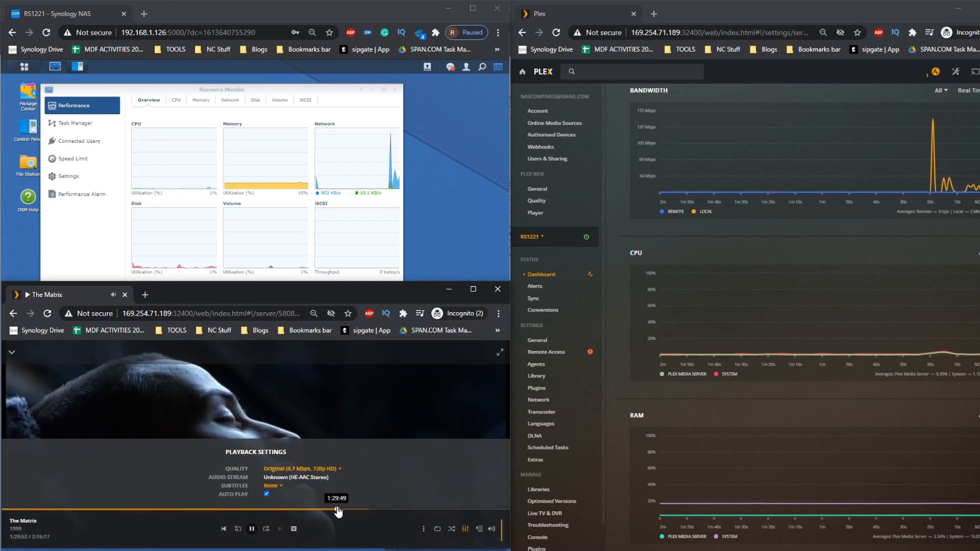
# Switch The Matrix's quality to Convert to 480p 1.5 Mbps, then reopen the full quality list.
pyautogui.click(301, 469)
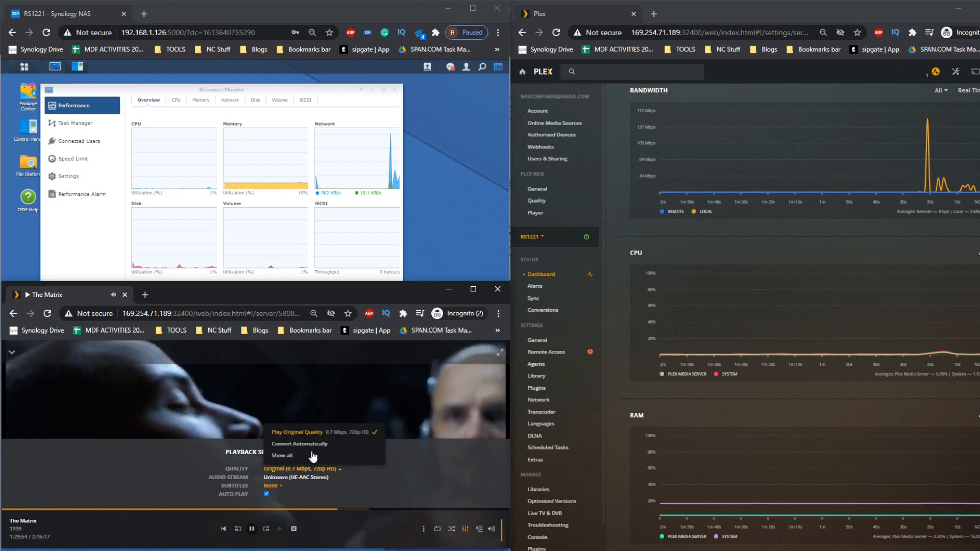
pyautogui.click(281, 456)
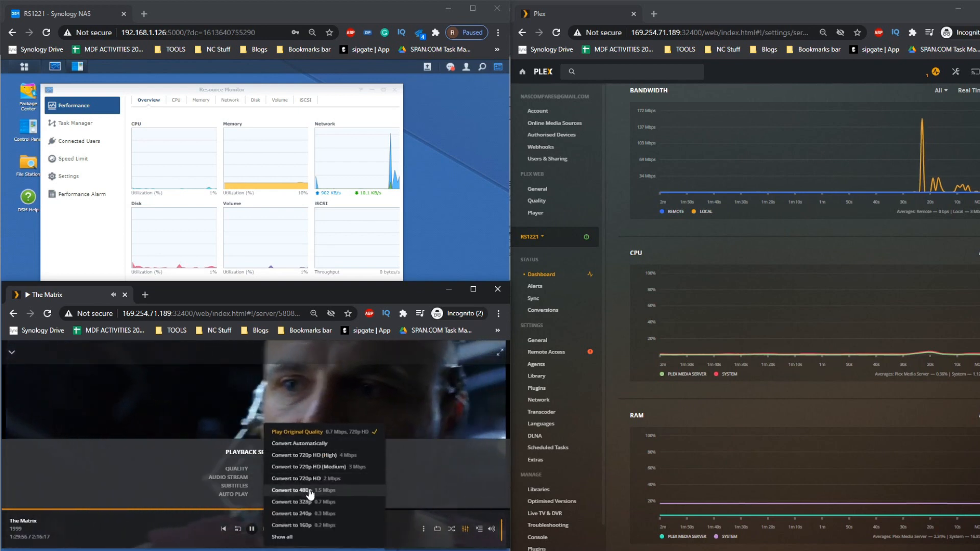
pyautogui.click(291, 490)
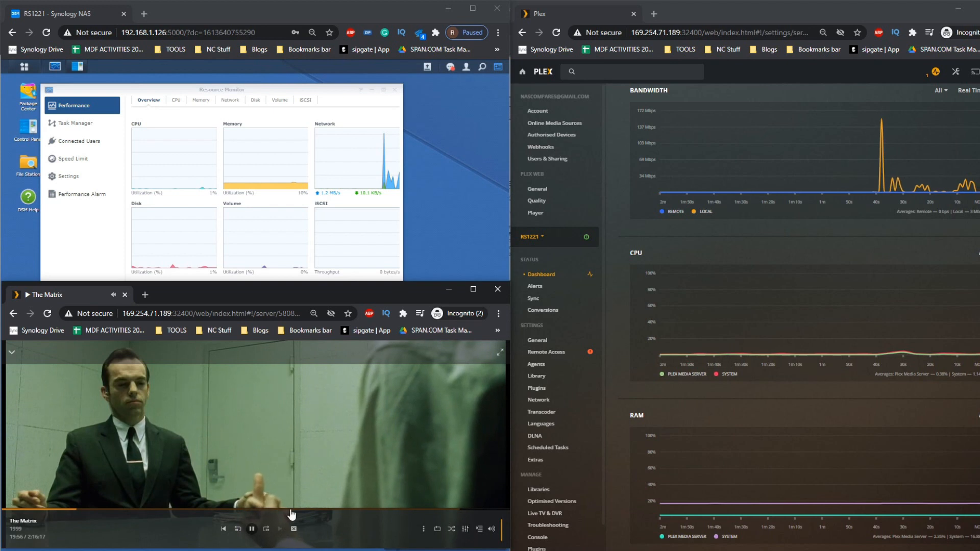
pyautogui.click(465, 530)
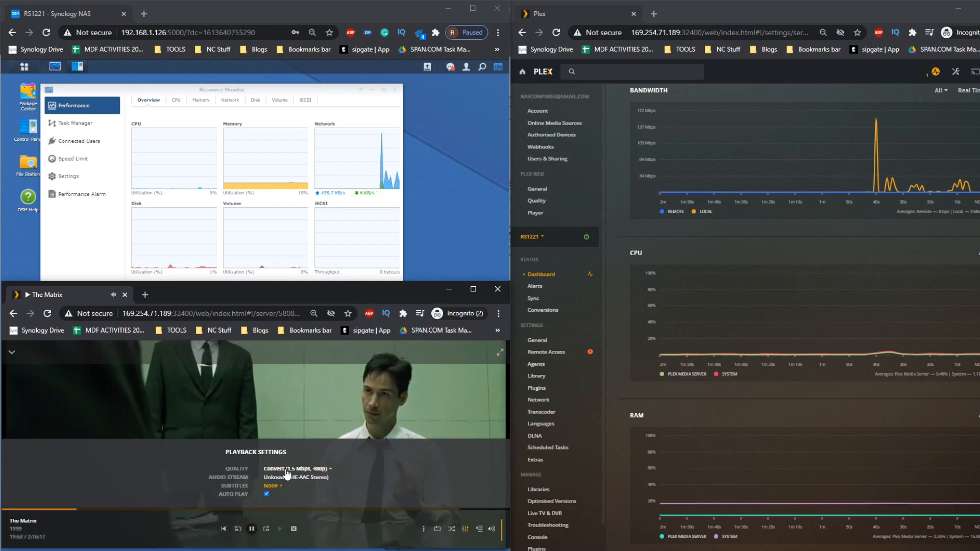
pyautogui.click(298, 469)
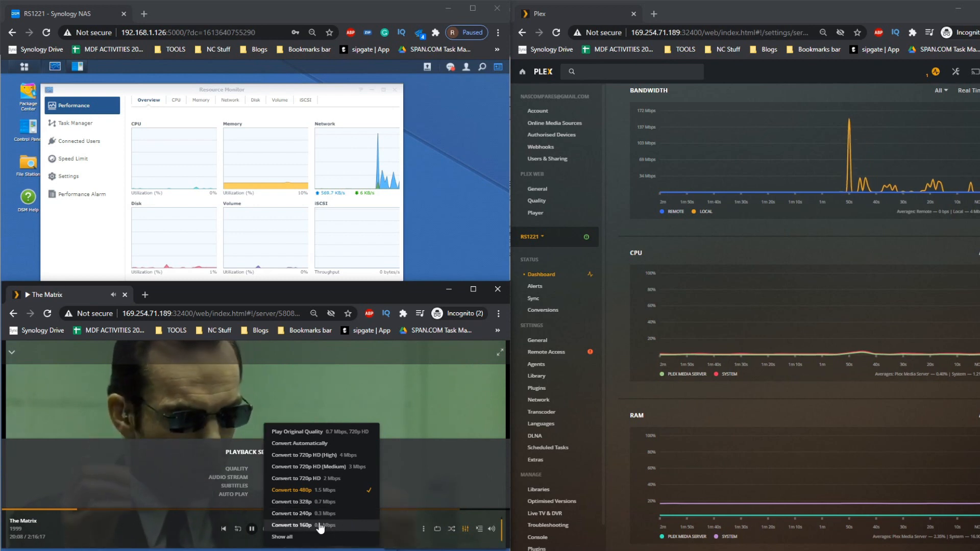
# Switch The Matrix to Convert to 160p 0.2 Mbps, check the setting, then stop playback.
pyautogui.click(293, 525)
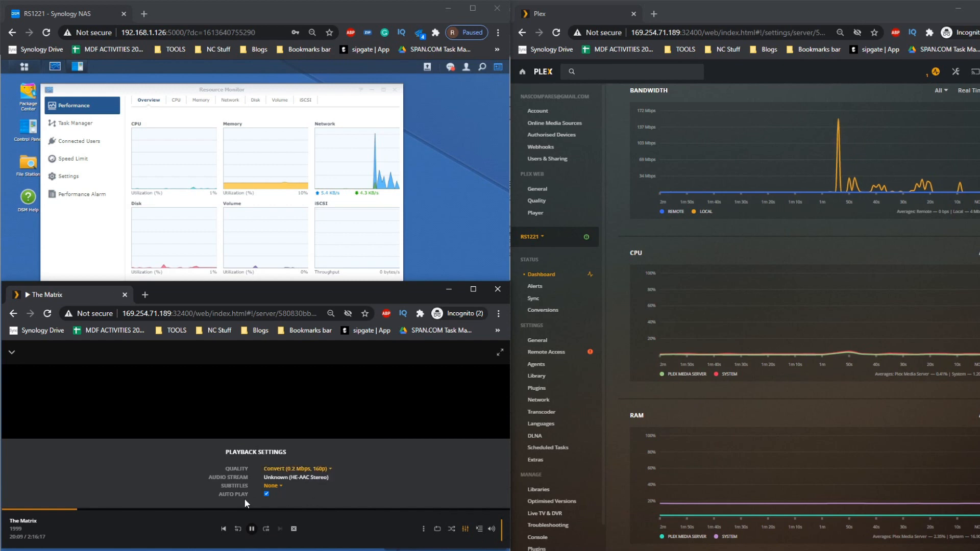
pyautogui.click(251, 529)
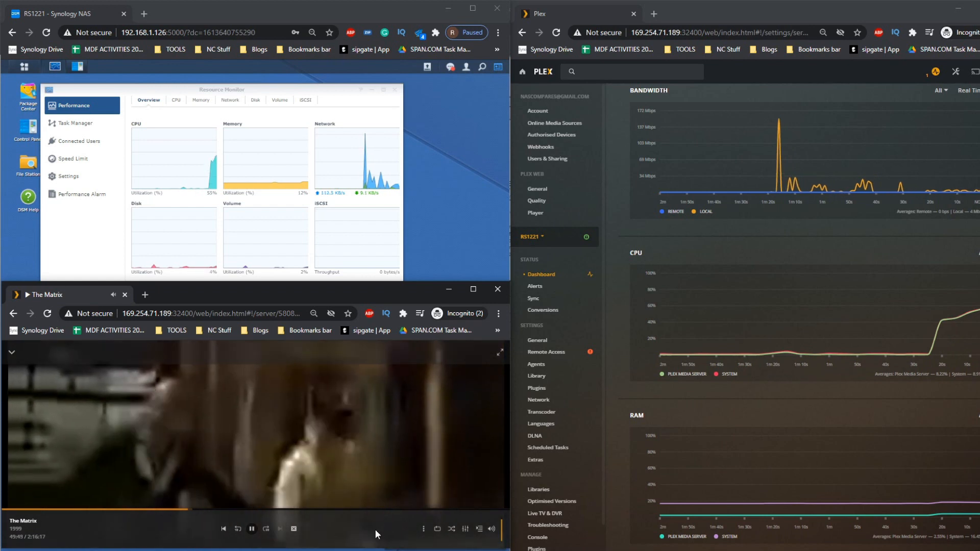
pyautogui.click(466, 531)
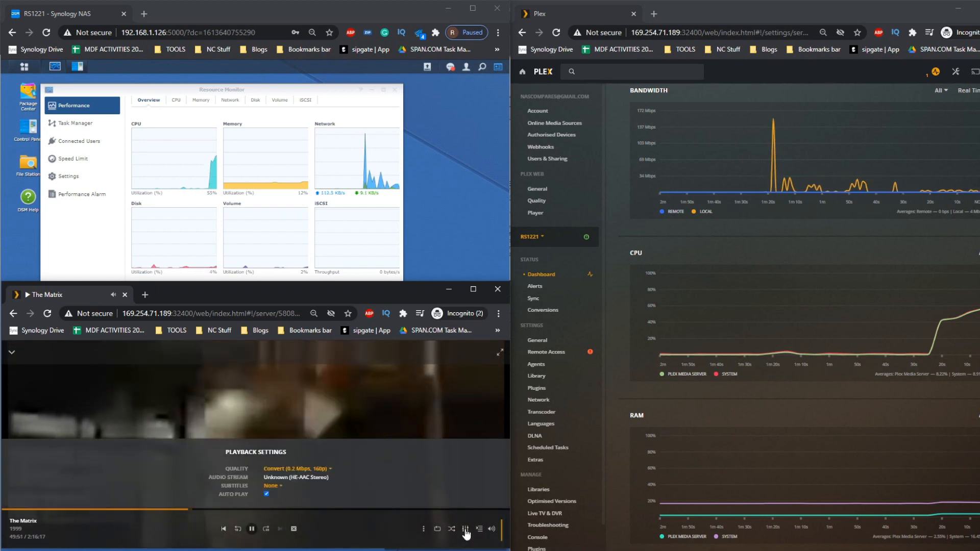
pyautogui.click(297, 469)
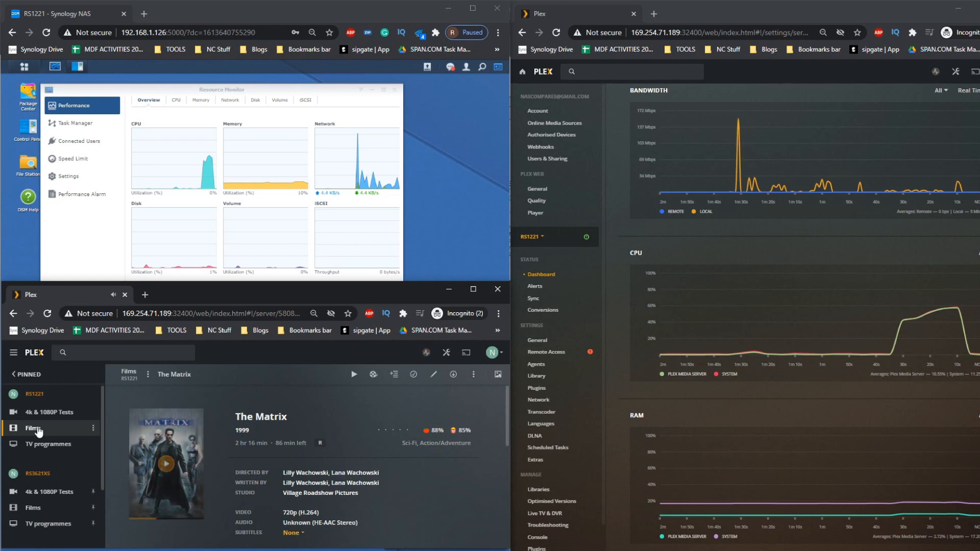
# From the Films library, open Little Shop of Horrors and start playing it.
pyautogui.click(31, 428)
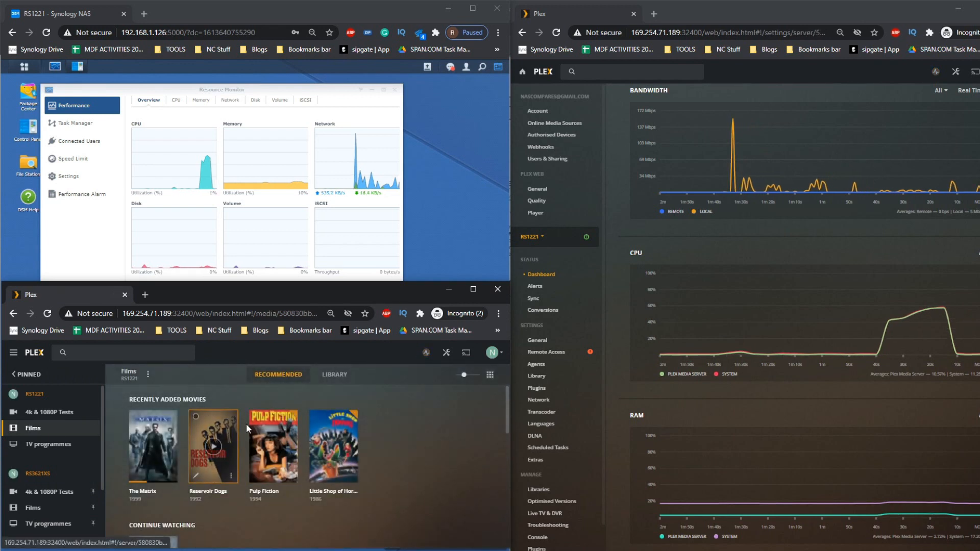
pyautogui.click(333, 446)
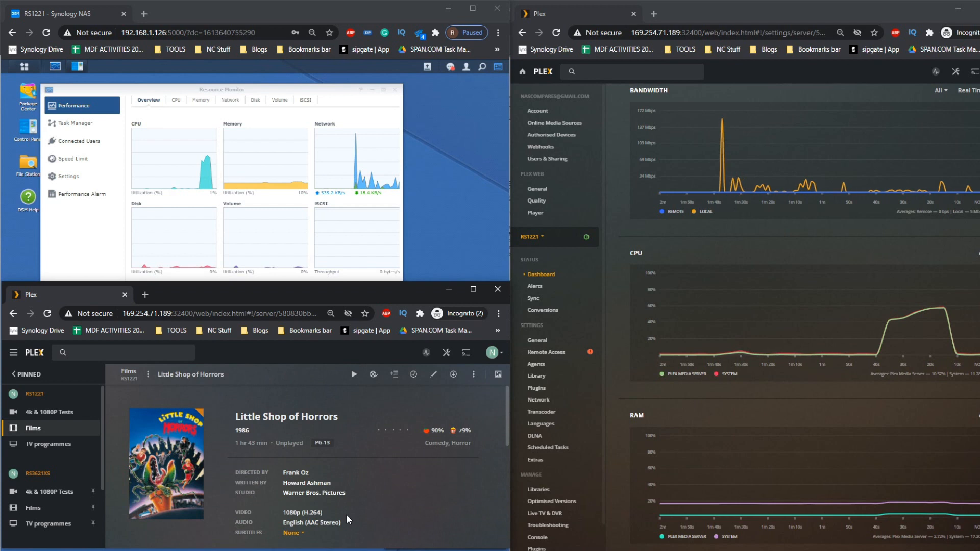
pyautogui.moveTo(239, 469)
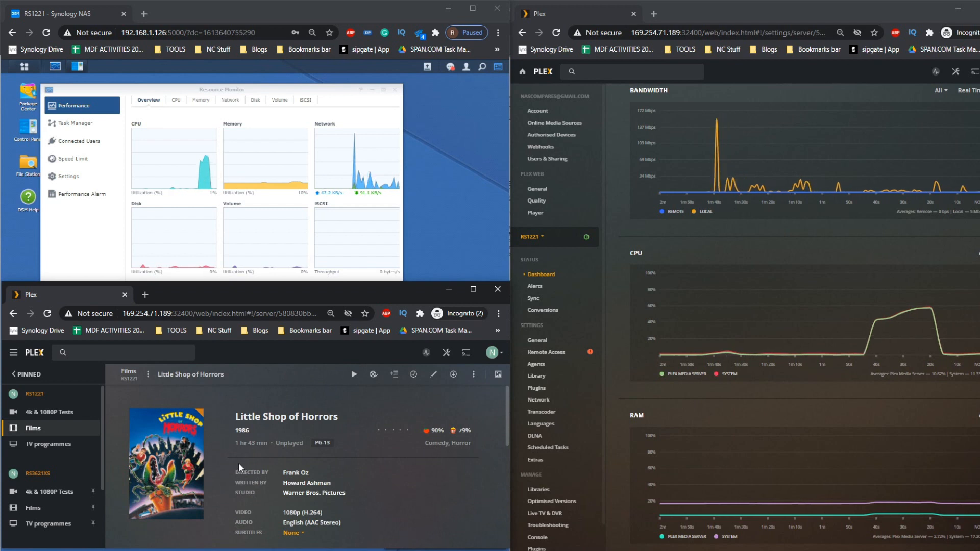
pyautogui.click(353, 375)
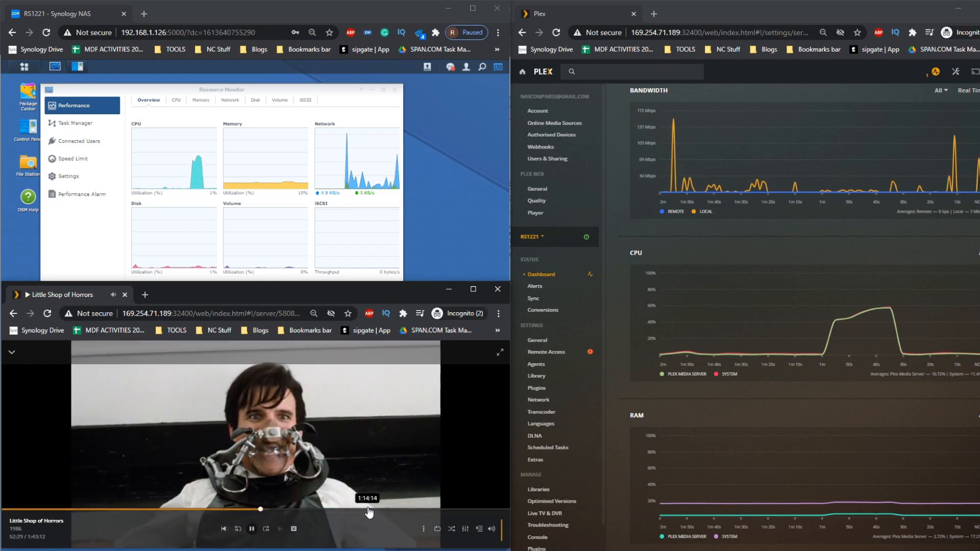
# Seek Little Shop of Horrors to around 49 minutes and show its settings at original 1.9 Mbps 1080p.
pyautogui.click(310, 509)
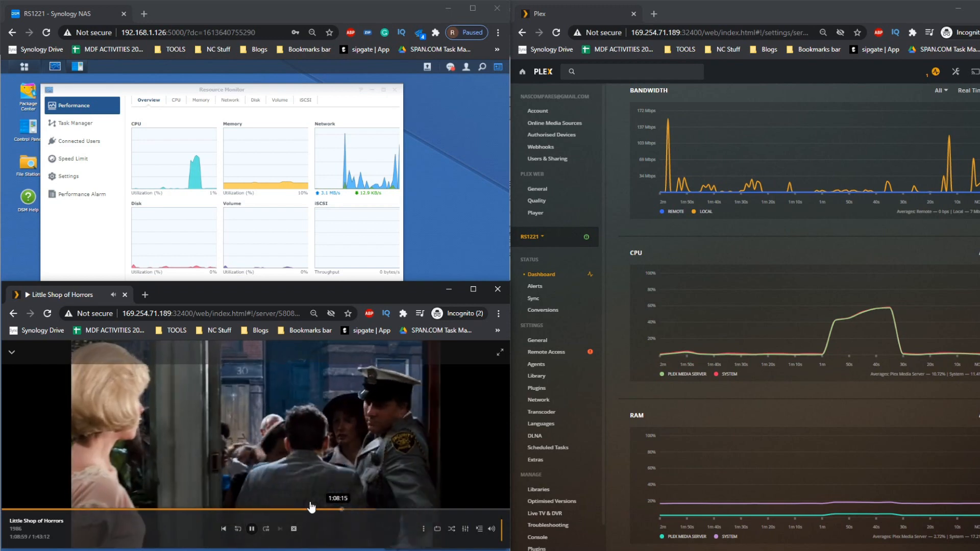
pyautogui.click(246, 509)
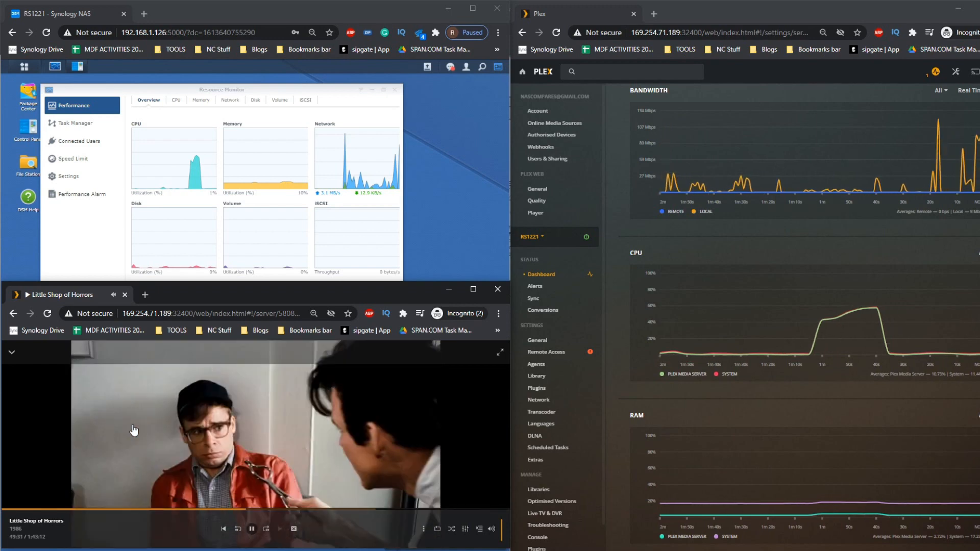
pyautogui.click(465, 529)
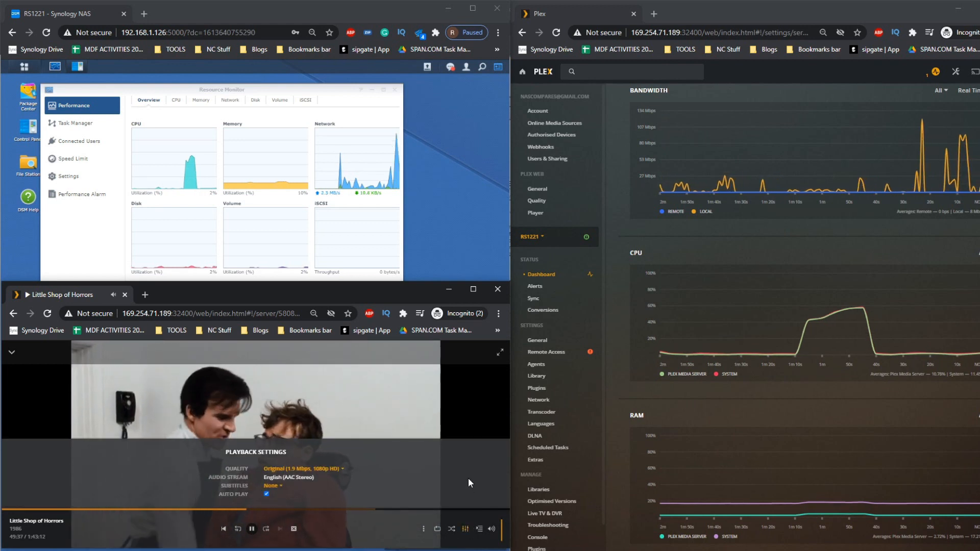
# Change Little Shop of Horrors' quality to Convert to 480p 1.5 Mbps and seek back to about 41 minutes.
pyautogui.click(305, 469)
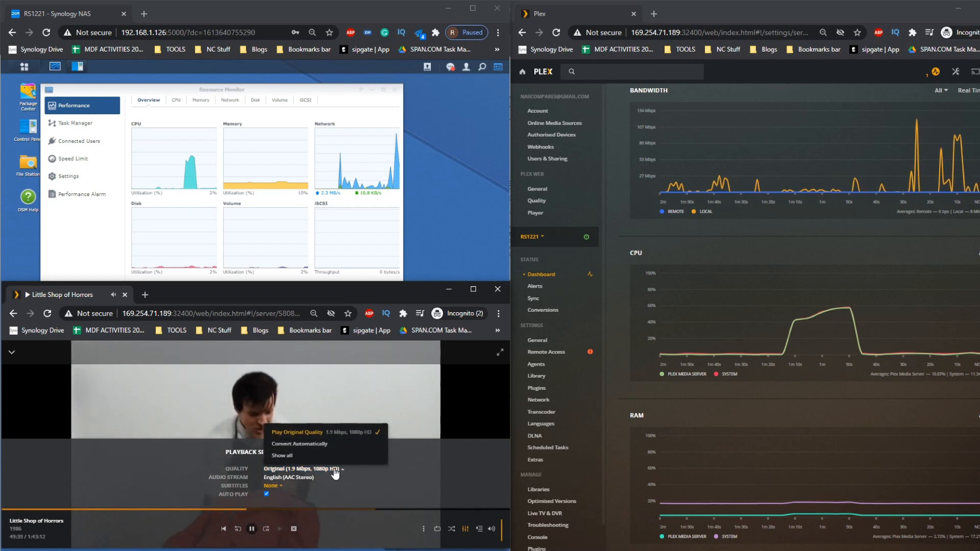
pyautogui.click(282, 456)
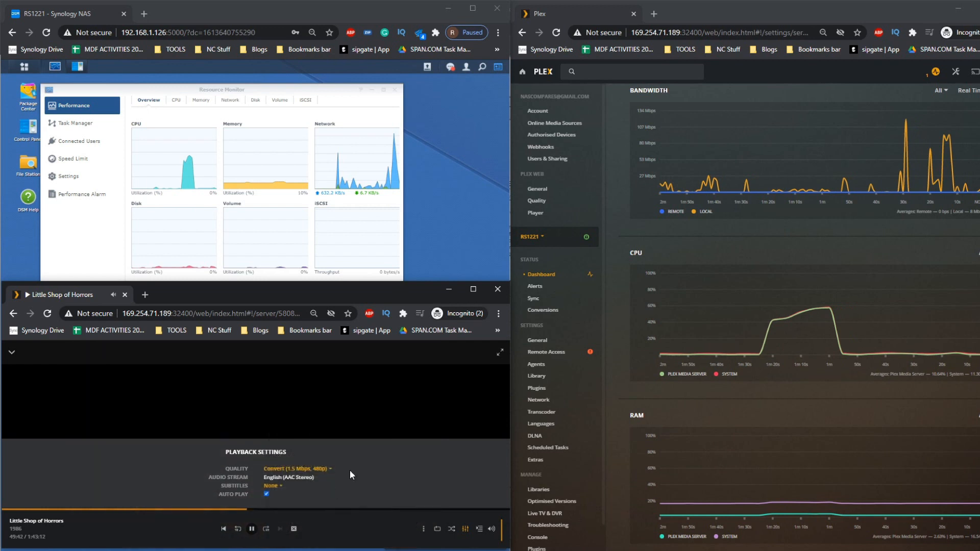
pyautogui.moveTo(489, 436)
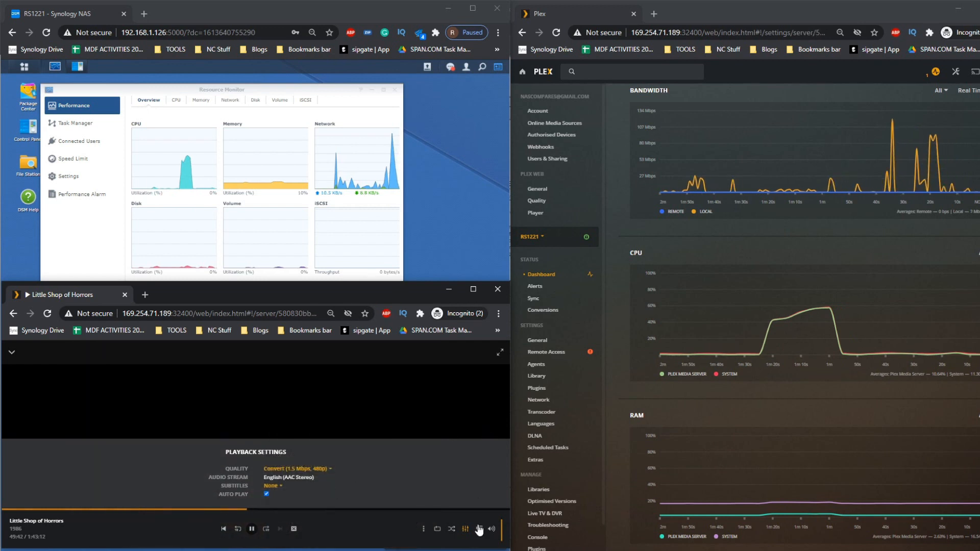
pyautogui.moveTo(479, 528)
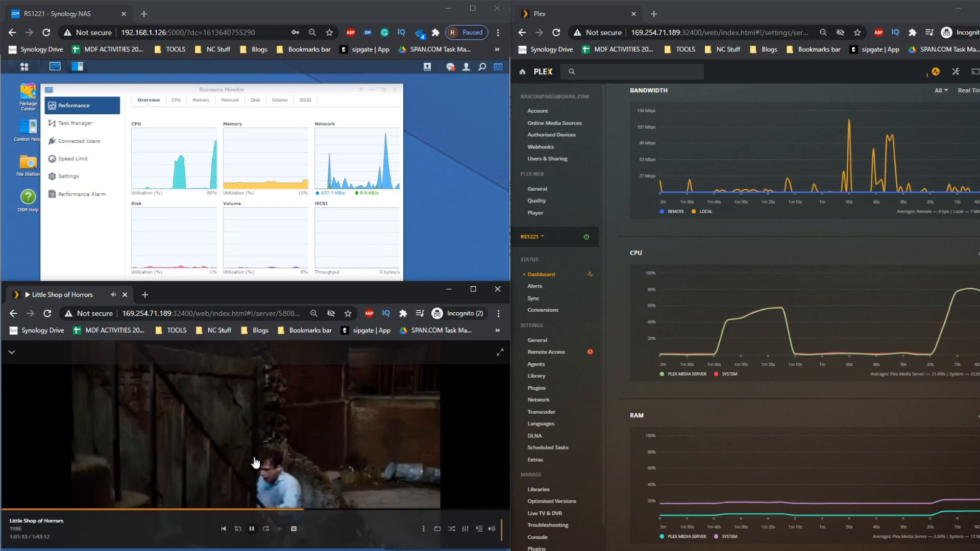
pyautogui.click(205, 509)
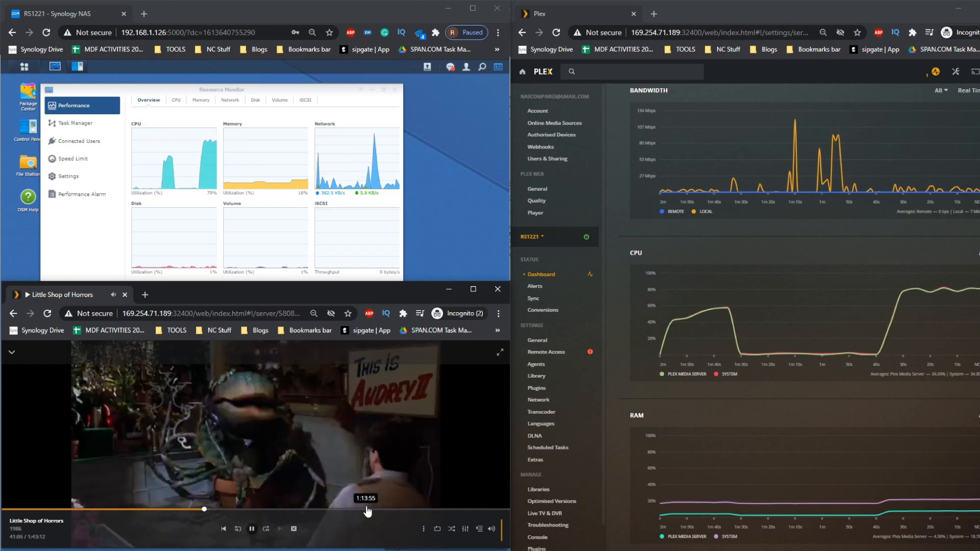
# Drop Little Shop of Horrors' stream to Convert to 160p 0.2 Mbps.
pyautogui.click(480, 528)
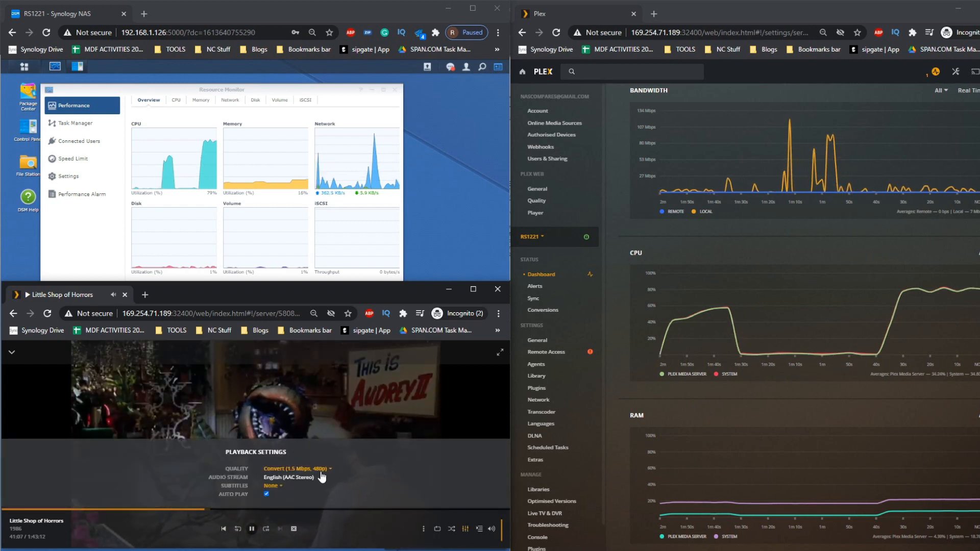
pyautogui.click(295, 469)
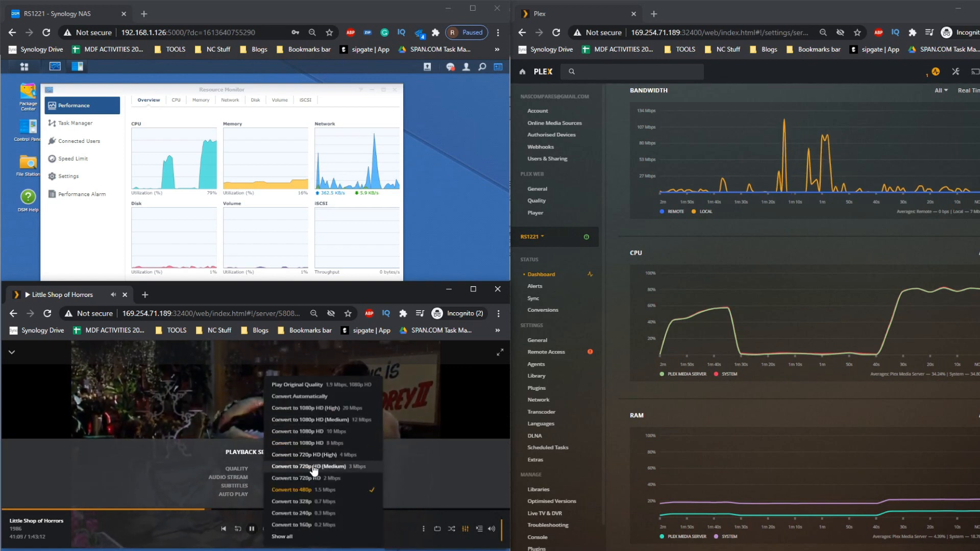
pyautogui.click(291, 525)
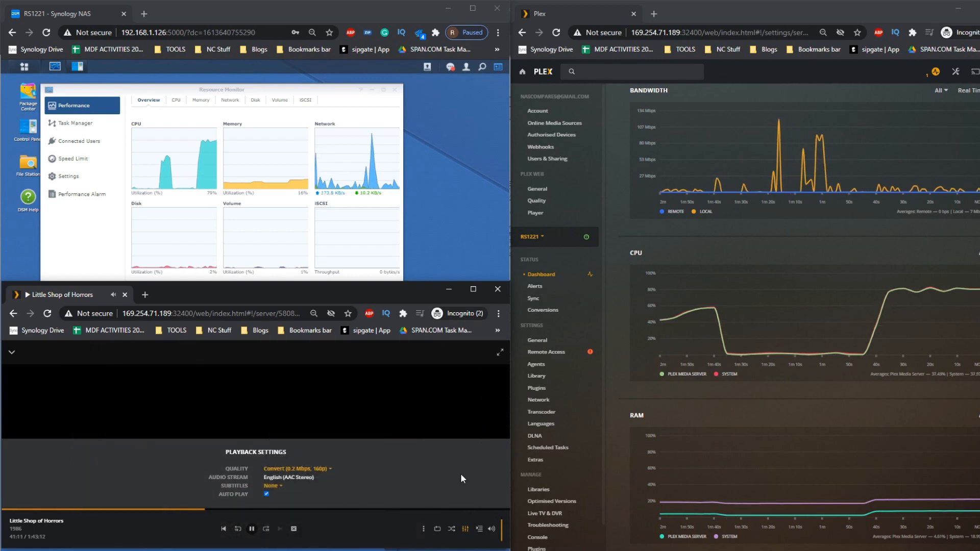
pyautogui.moveTo(469, 481)
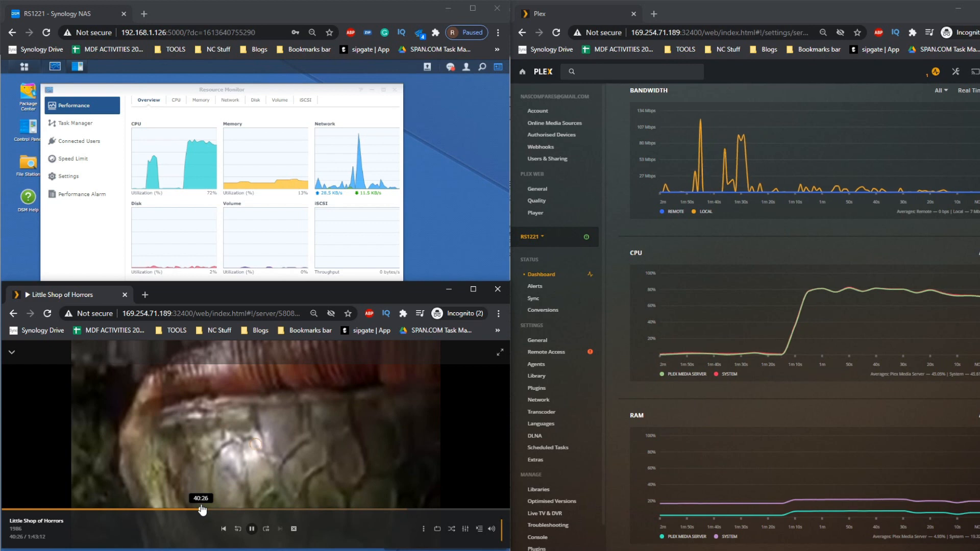
pyautogui.moveTo(254, 455)
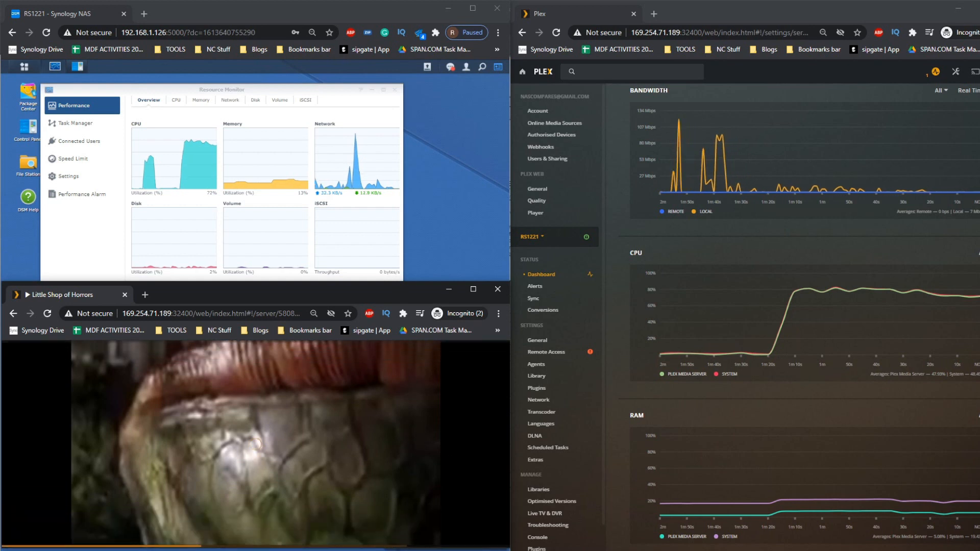
pyautogui.moveTo(394, 539)
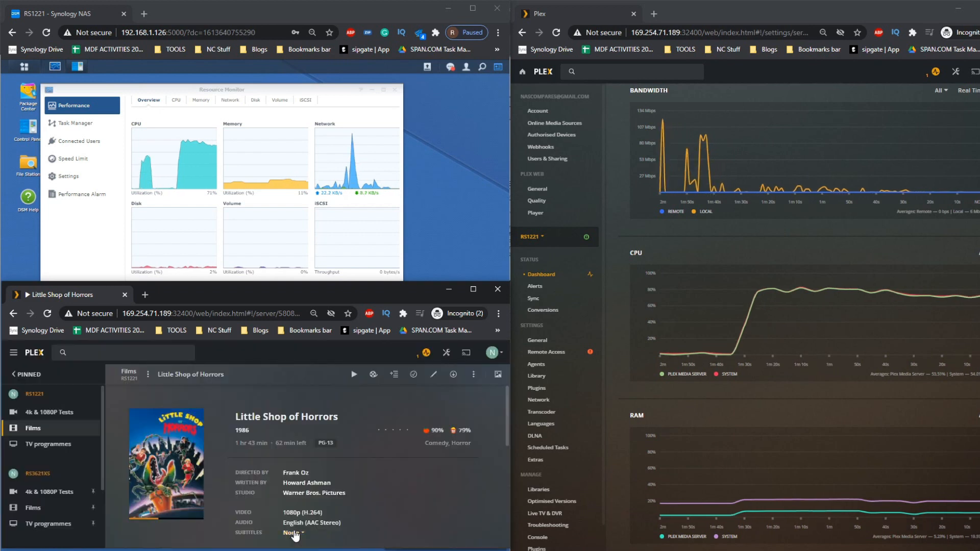
# Resume Little Shop of Horrors from its details page and seek to a different point in the film.
pyautogui.click(354, 374)
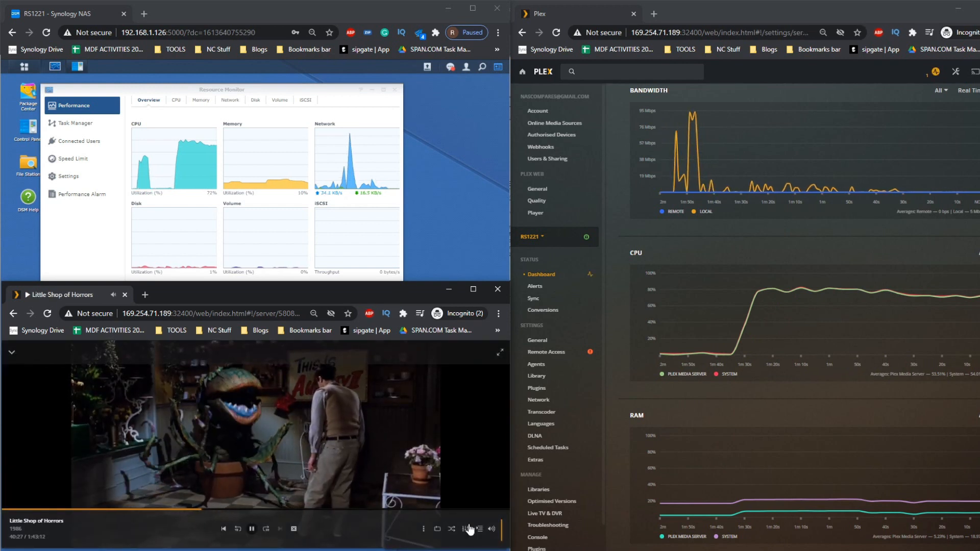
pyautogui.click(470, 530)
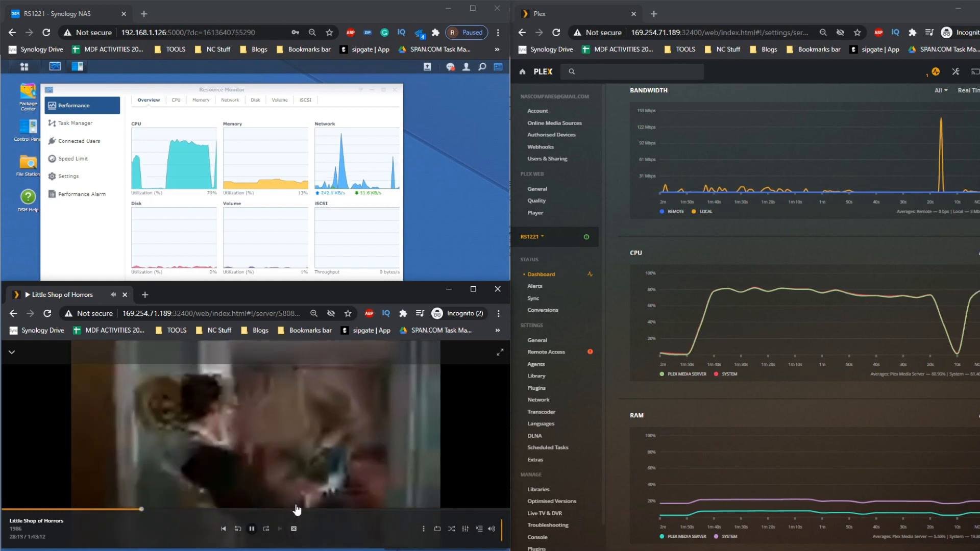
pyautogui.click(297, 509)
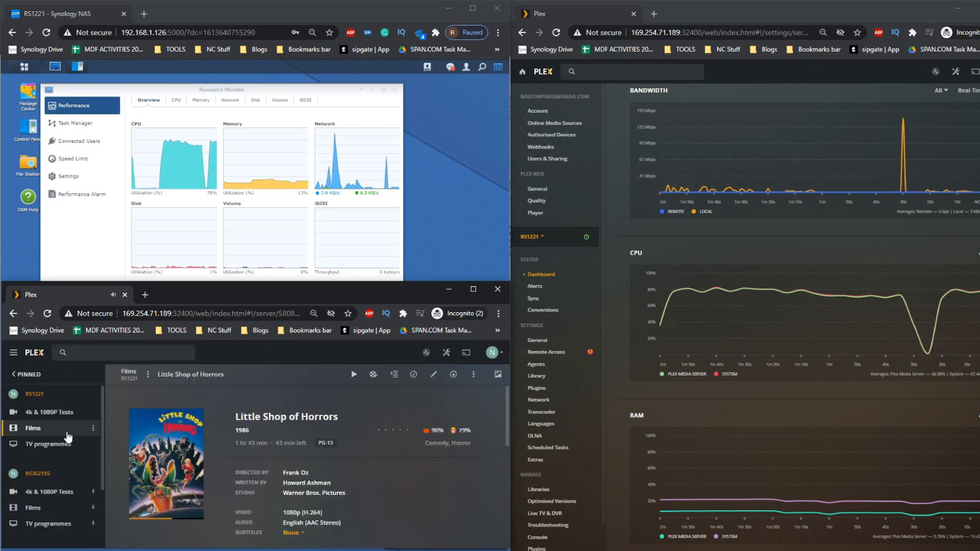
# From the 4k & 1080P Tests library, play the jellyfish-3-mbps-hd-h264 clip.
pyautogui.click(49, 411)
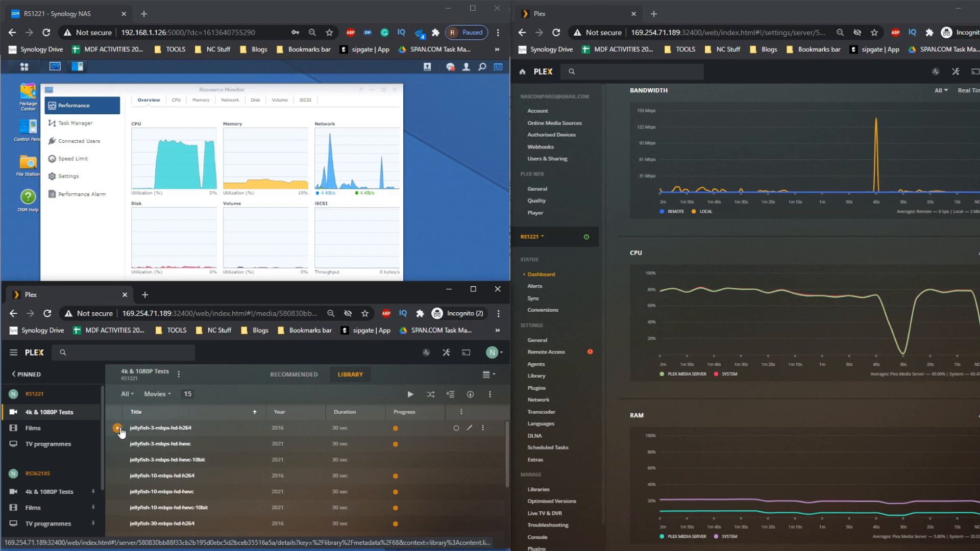
pyautogui.click(119, 428)
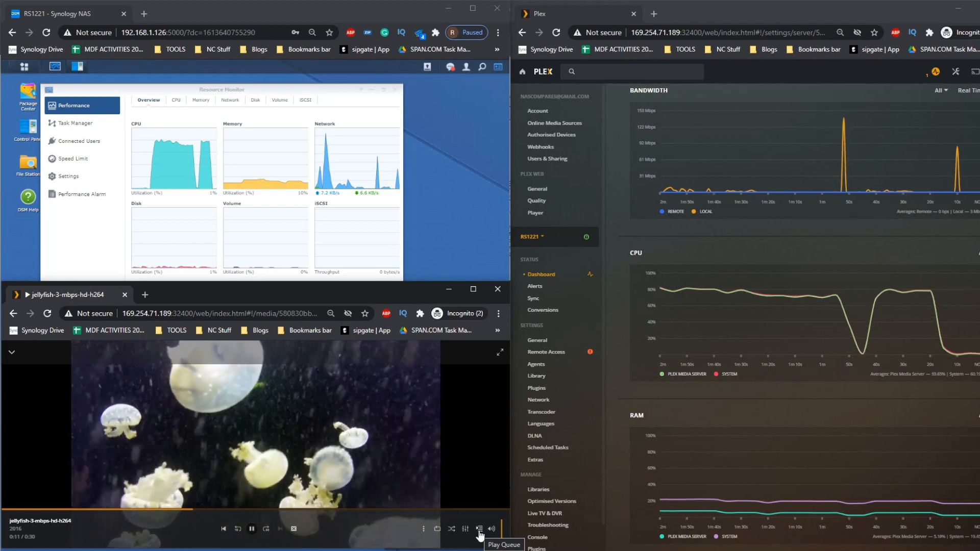
pyautogui.click(411, 512)
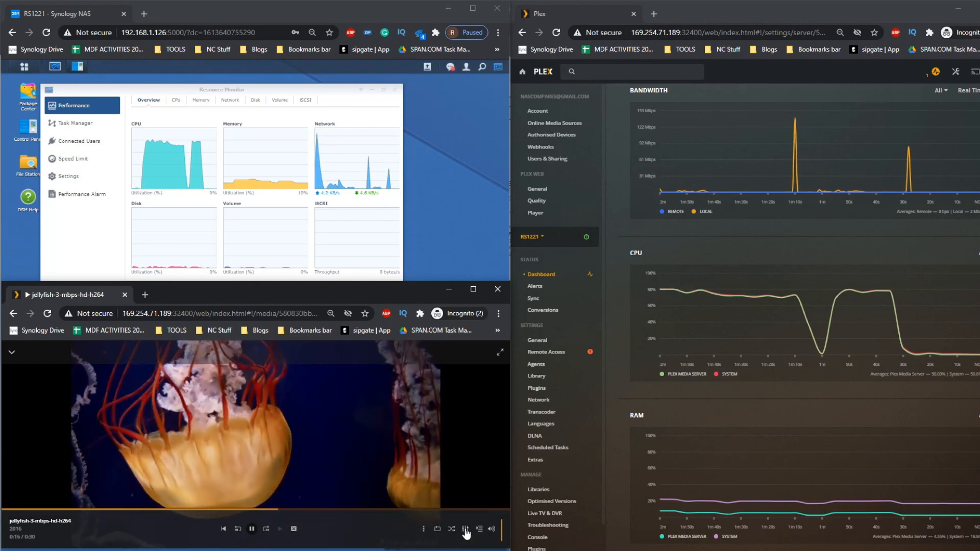
# Set the 3 Mbps H.264 jellyfish clip's quality to Convert Automatically.
pyautogui.click(480, 528)
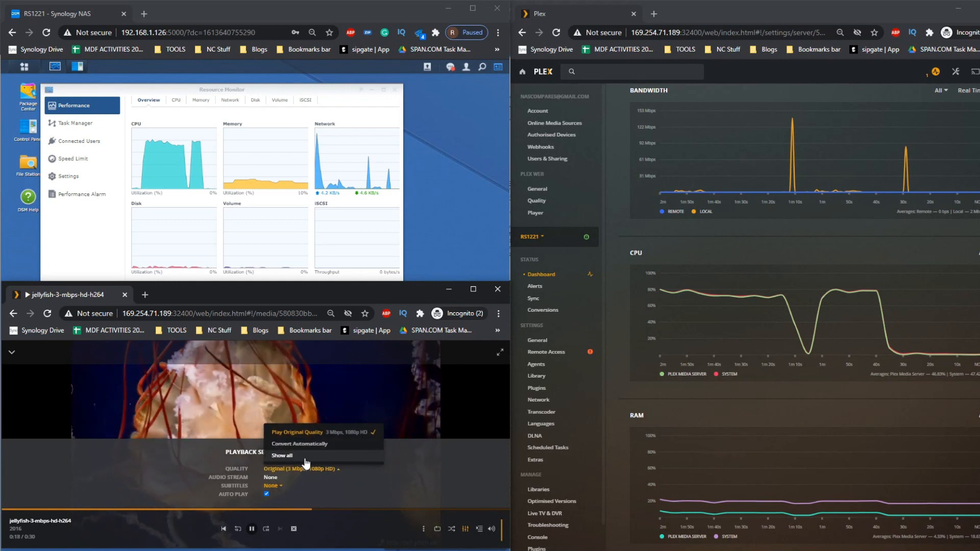
pyautogui.click(300, 444)
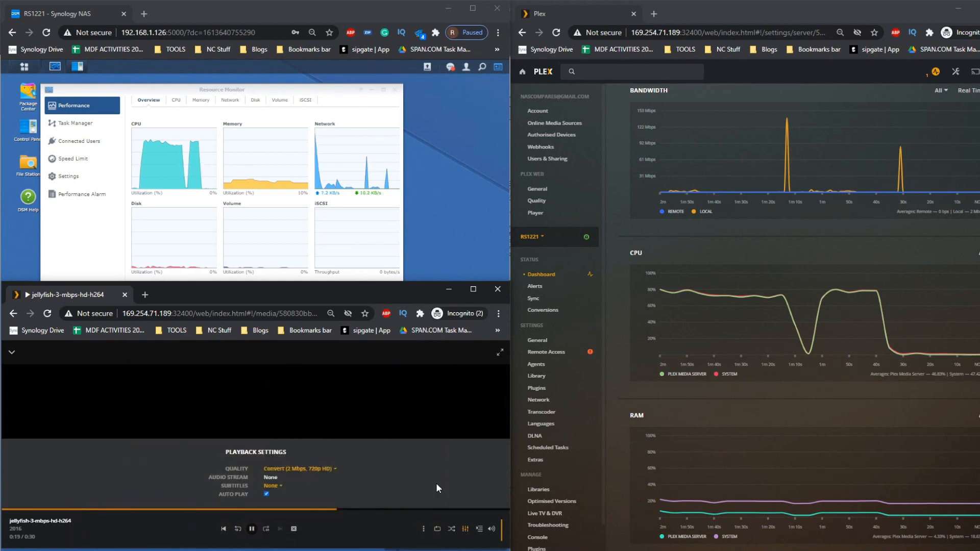
pyautogui.moveTo(478, 530)
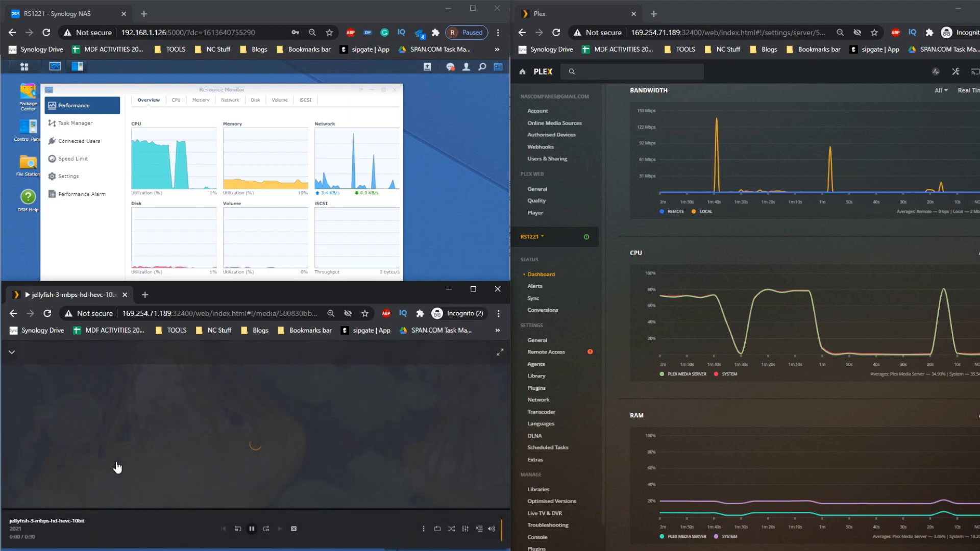
# Bring up playback settings for the HEVC 10-bit clip and skip ahead in it.
pyautogui.click(465, 530)
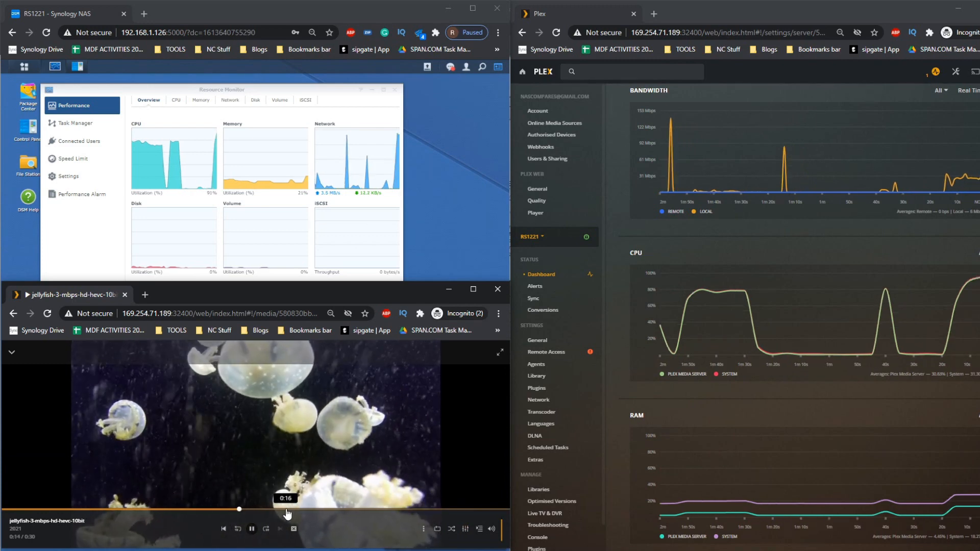
pyautogui.click(347, 509)
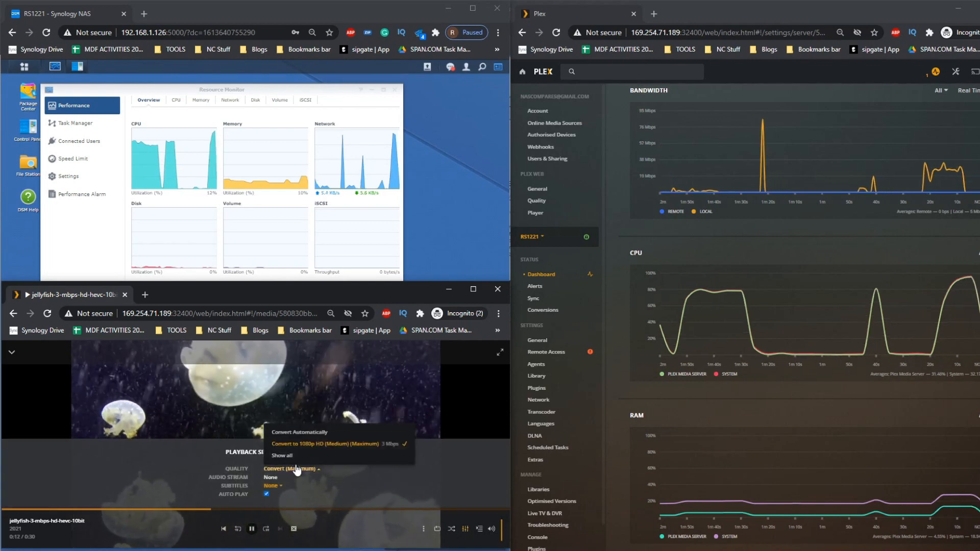
# Convert the HEVC 10-bit jellyfish stream to 480p at 1.5 Mbps.
pyautogui.click(282, 455)
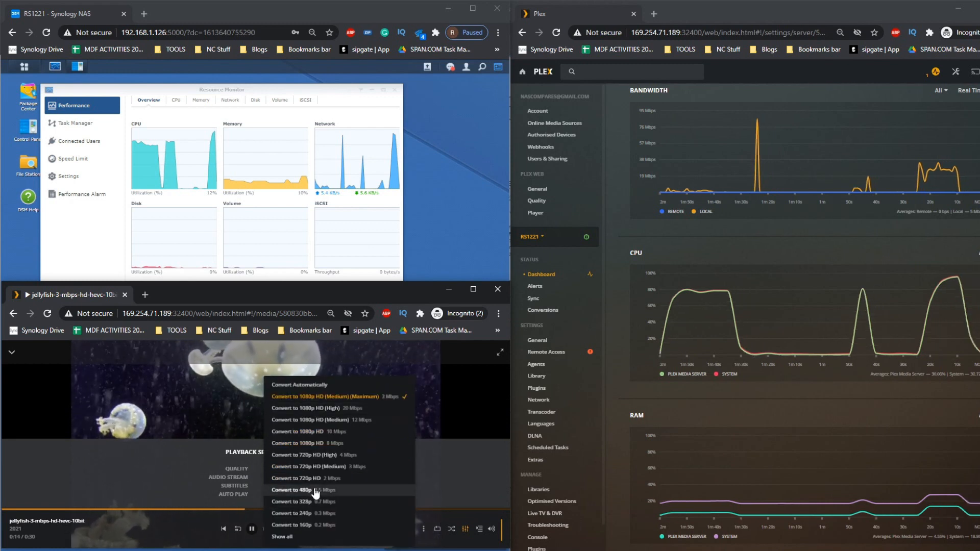
pyautogui.click(292, 490)
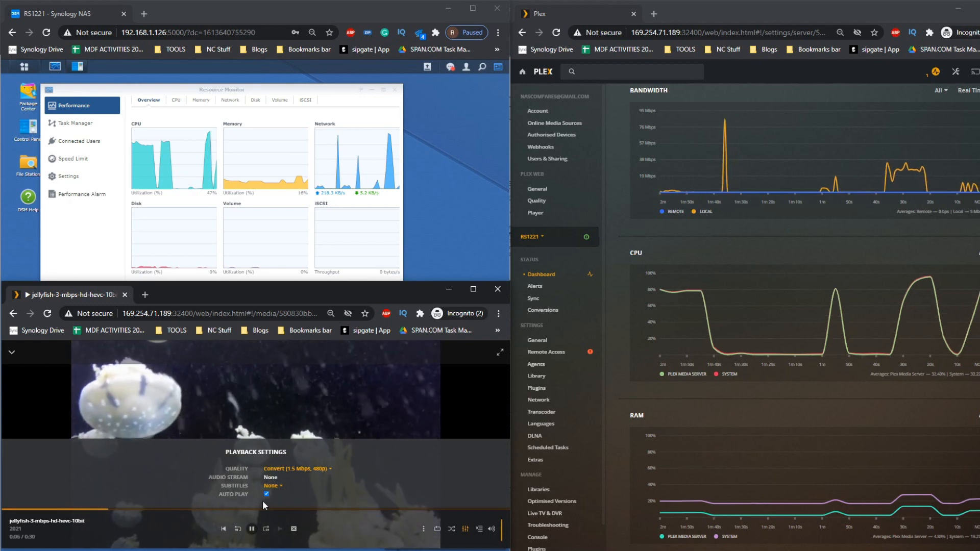
pyautogui.click(141, 511)
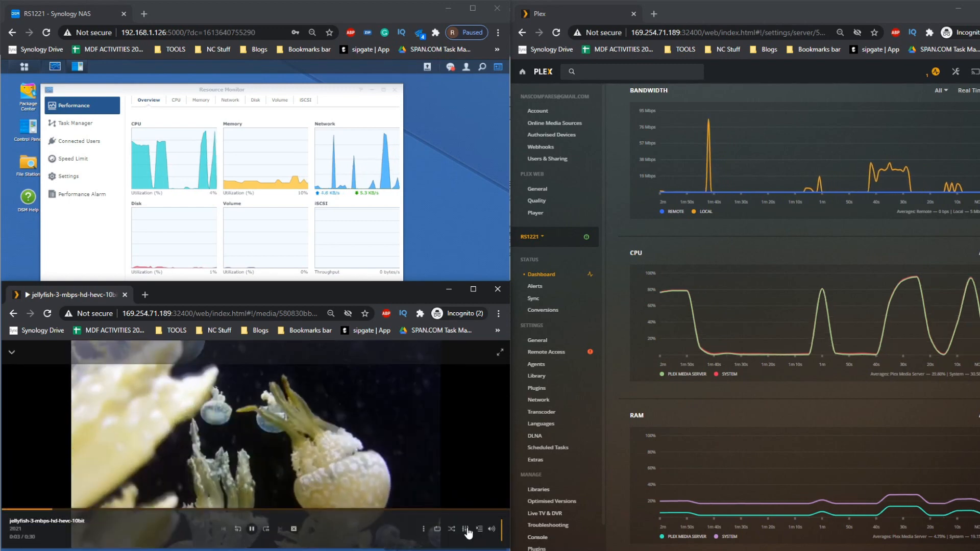
# Return the clip's quality to Convert Automatically.
pyautogui.click(465, 532)
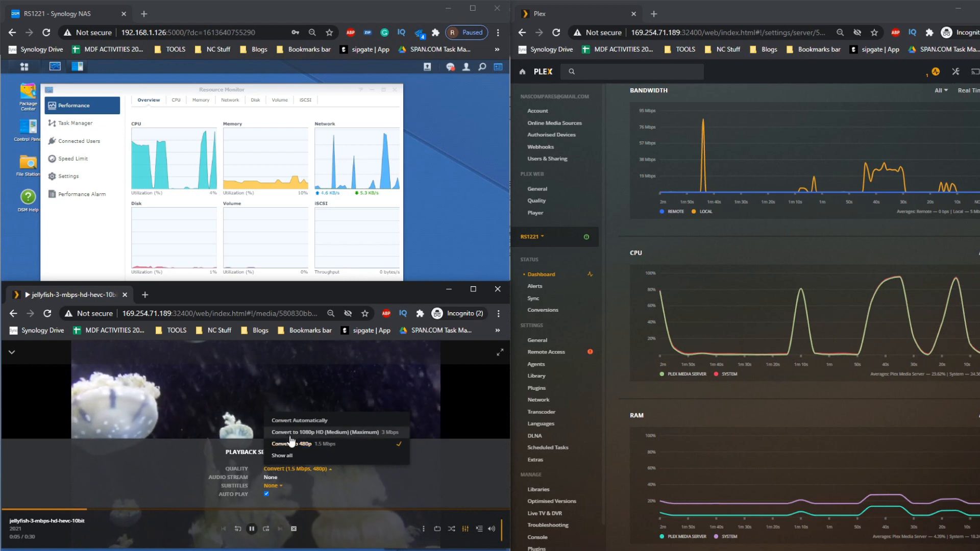
pyautogui.click(299, 420)
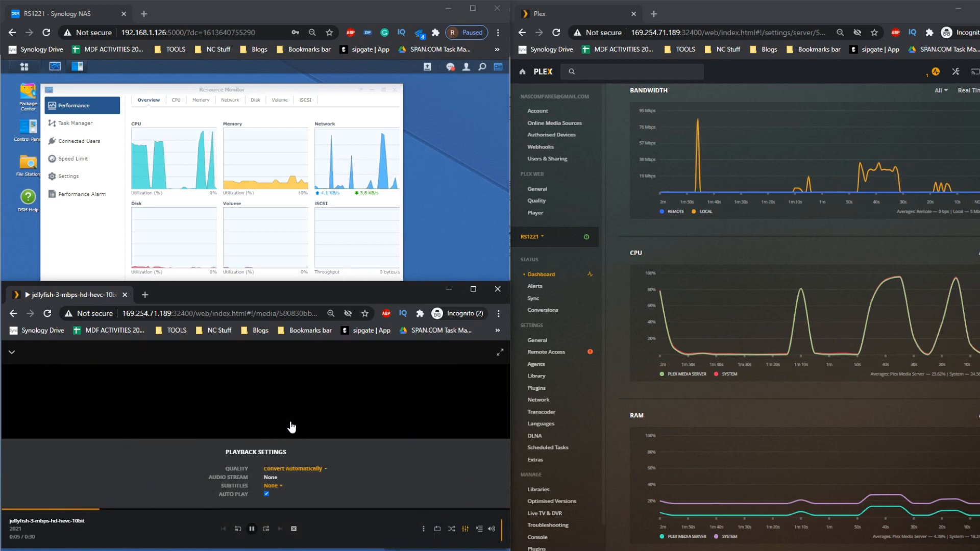
# Duplicate the player tab into a new browser window.
pyautogui.rightClick(70, 294)
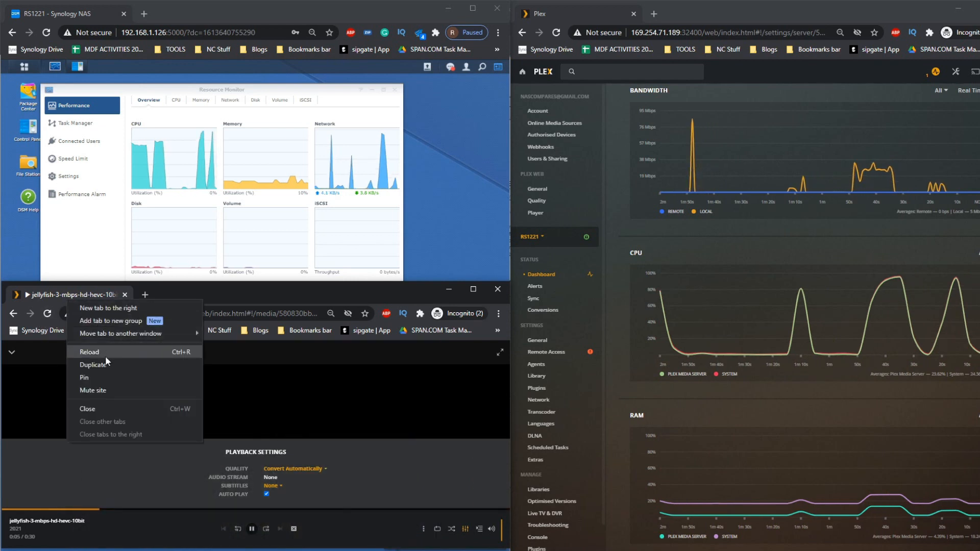
pyautogui.click(93, 365)
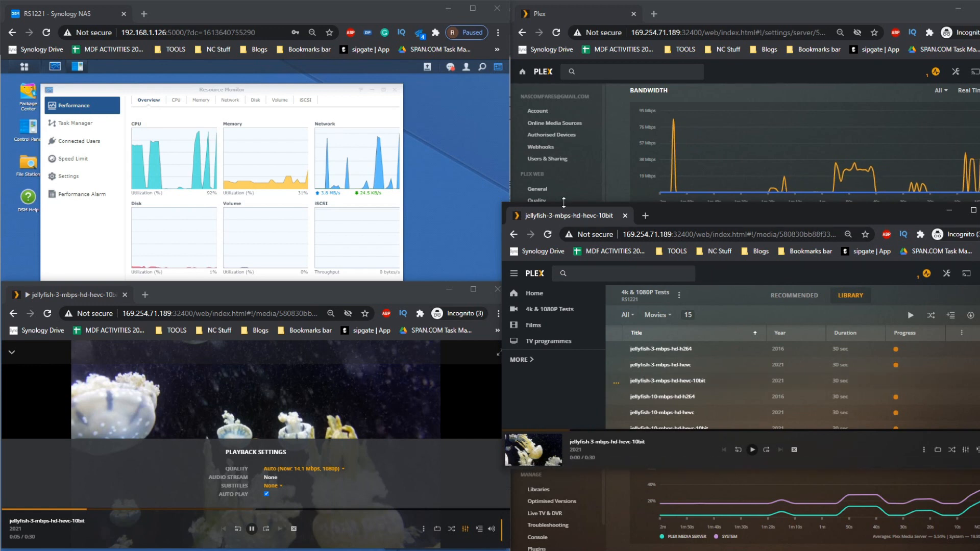
pyautogui.moveTo(624, 386)
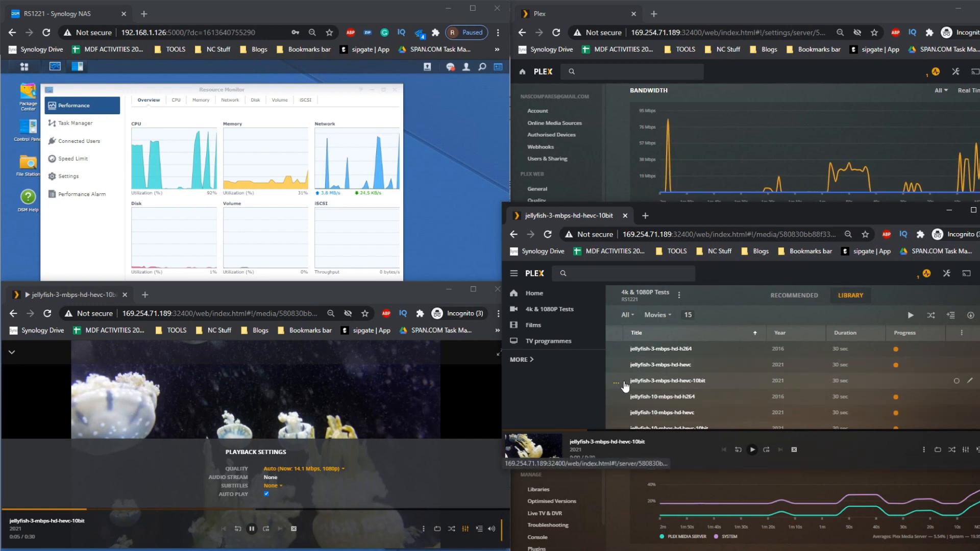
# Start jellyfish-3-mbps-hd-hevc-10bit as a second stream and show all its quality options.
pyautogui.click(667, 381)
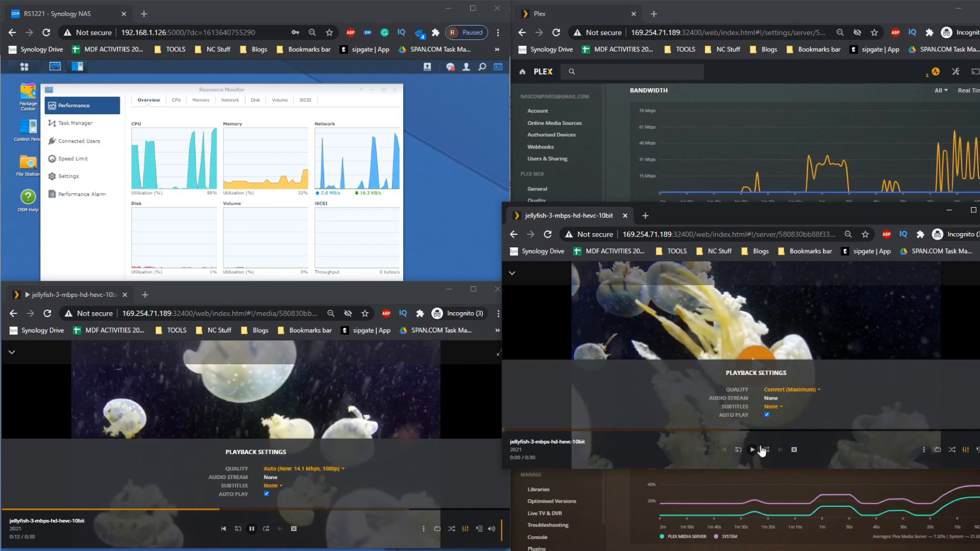
pyautogui.click(753, 449)
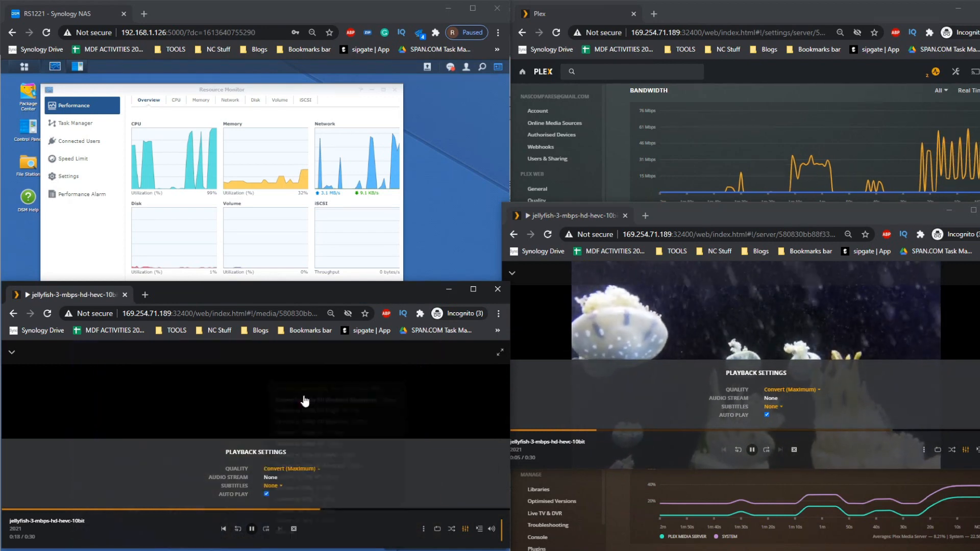
pyautogui.click(790, 389)
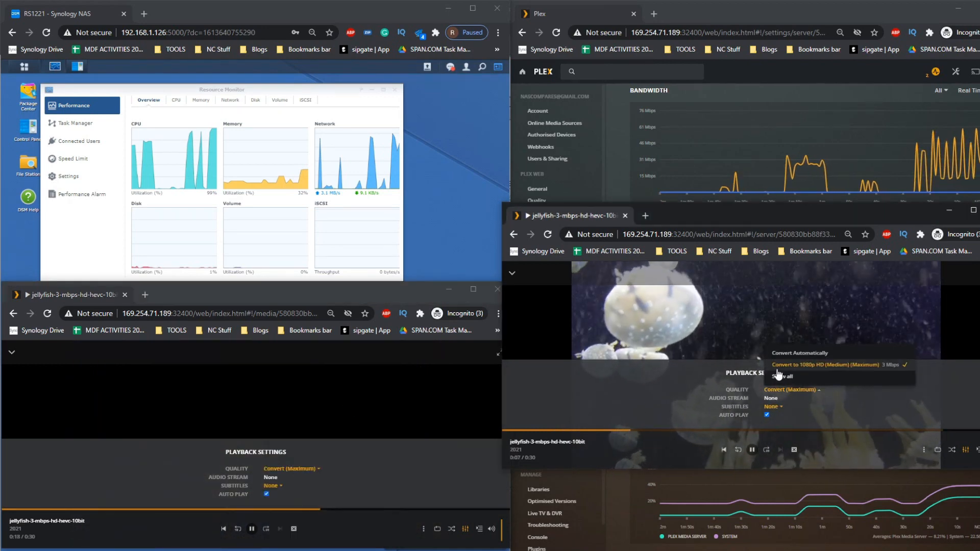
pyautogui.click(798, 353)
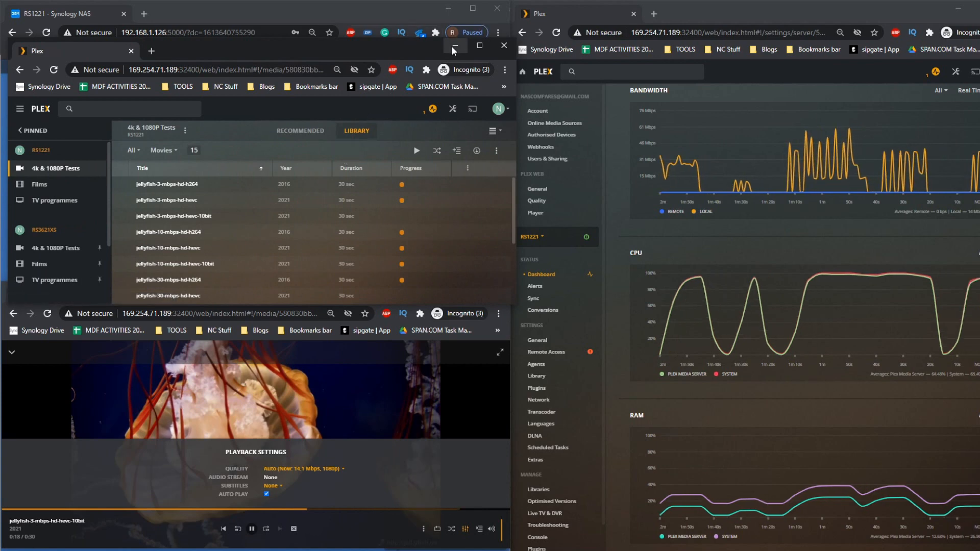
# Play jellyfish-10-mbps-hd-hevc-10bit with its playback settings showing.
pyautogui.click(453, 51)
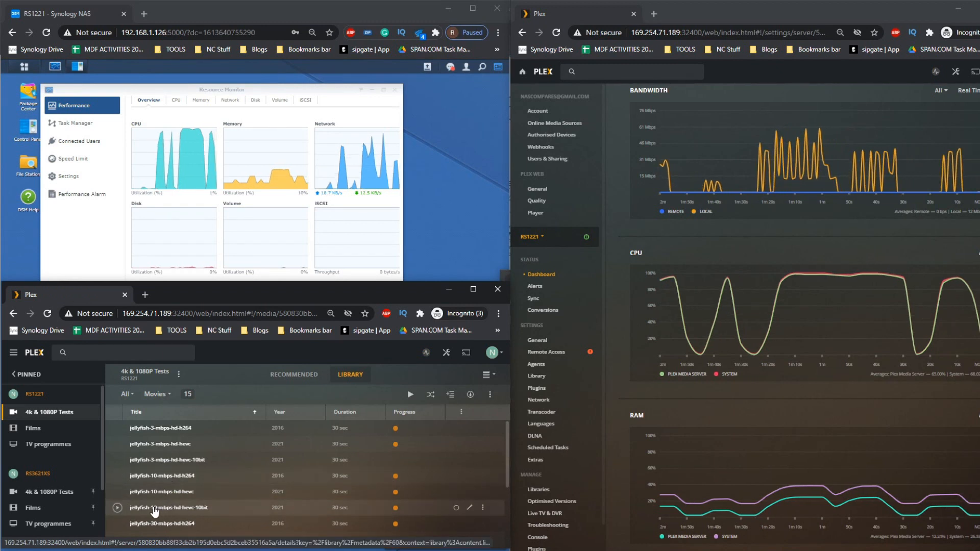
pyautogui.click(116, 508)
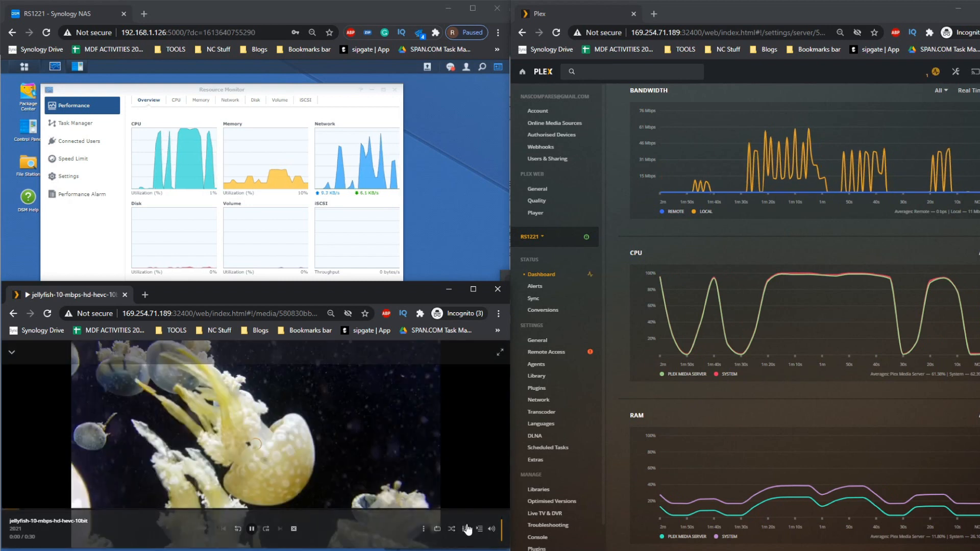
pyautogui.click(465, 528)
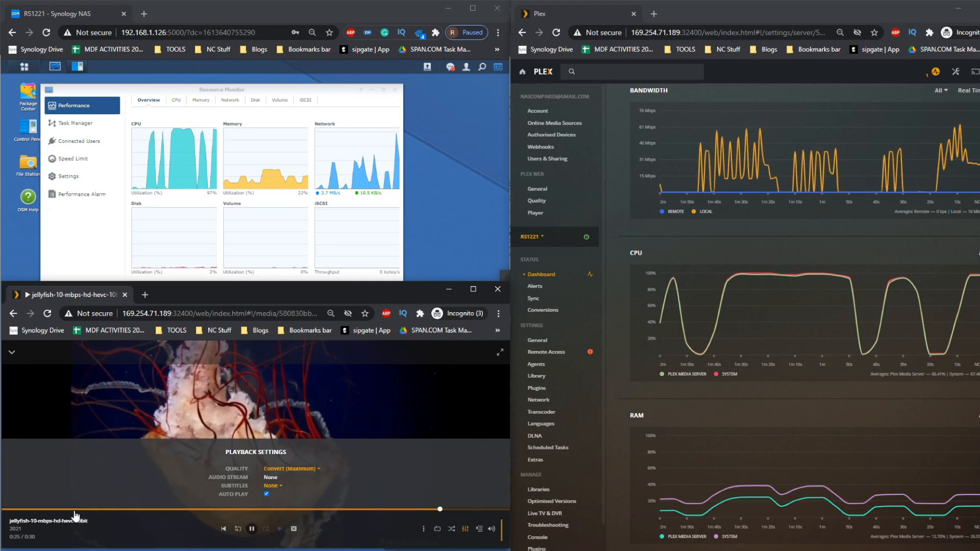
# Convert the 10 Mbps HEVC 10-bit stream to 480p at 1.5 Mbps.
pyautogui.click(97, 508)
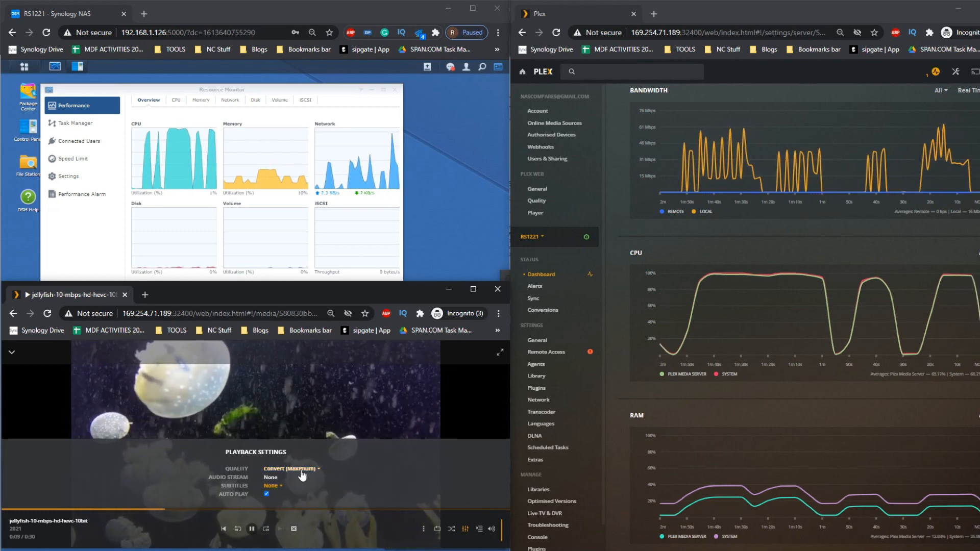
pyautogui.click(291, 469)
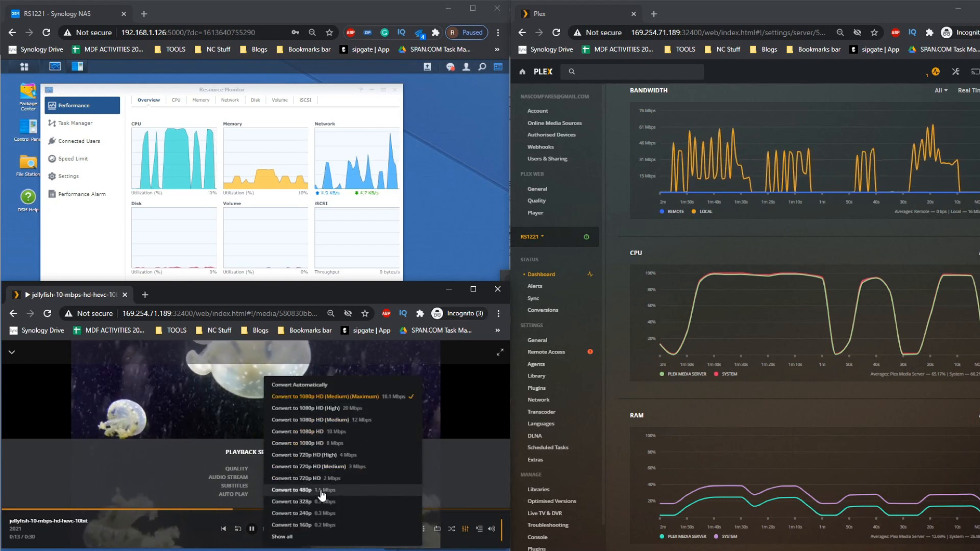
pyautogui.click(291, 490)
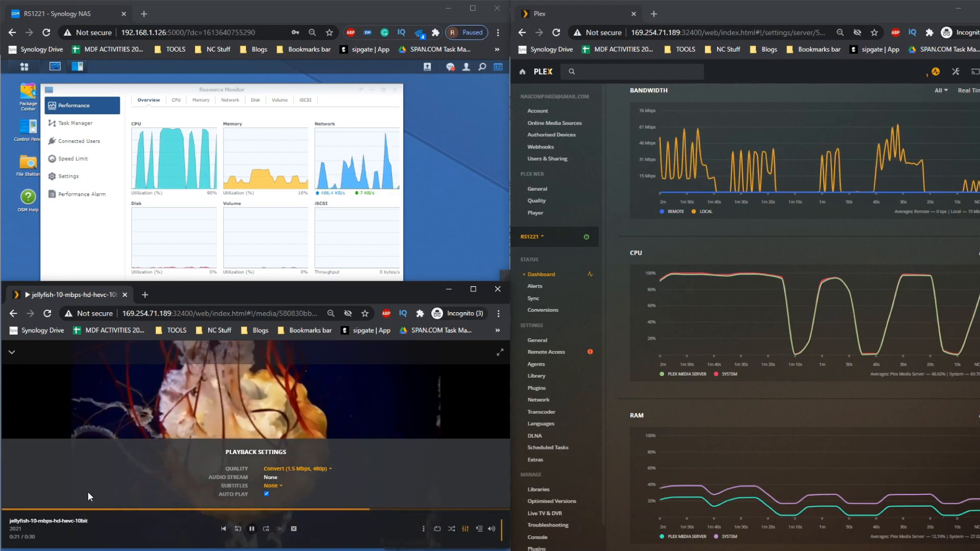
pyautogui.click(86, 513)
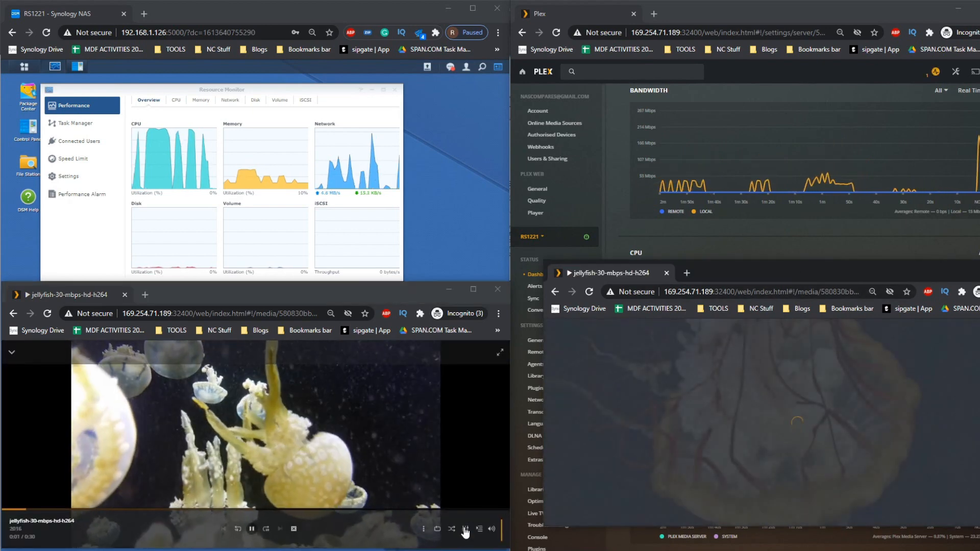
# Show the playback settings for the 30 Mbps H.264 jellyfish clip.
pyautogui.click(464, 530)
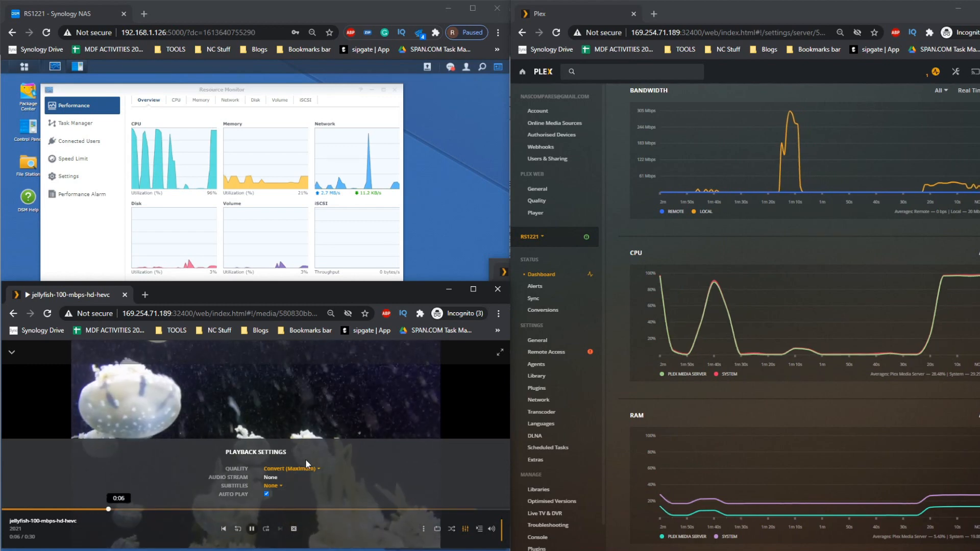
# Convert the 100 Mbps HEVC stream to 720p HD at 2 Mbps and jump to about 0:23.
pyautogui.click(291, 468)
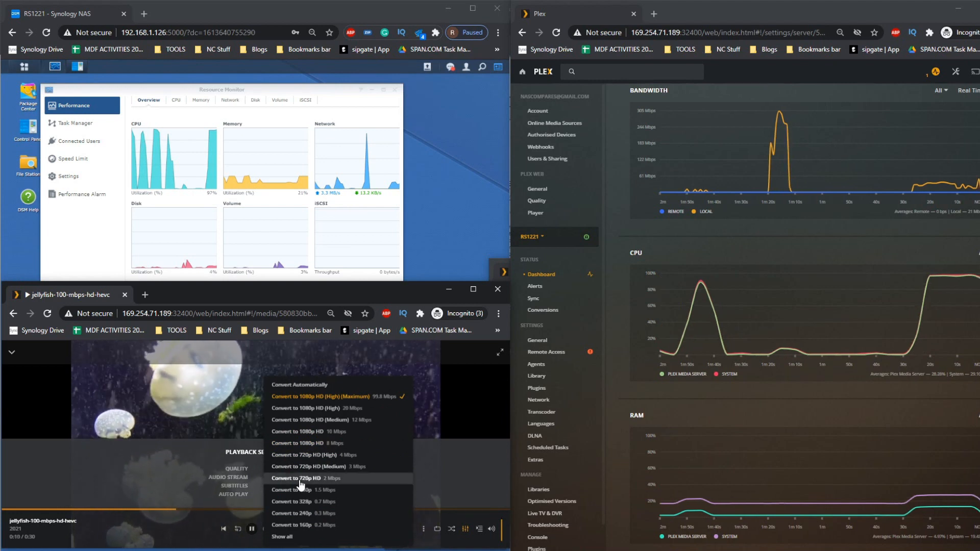
pyautogui.click(299, 478)
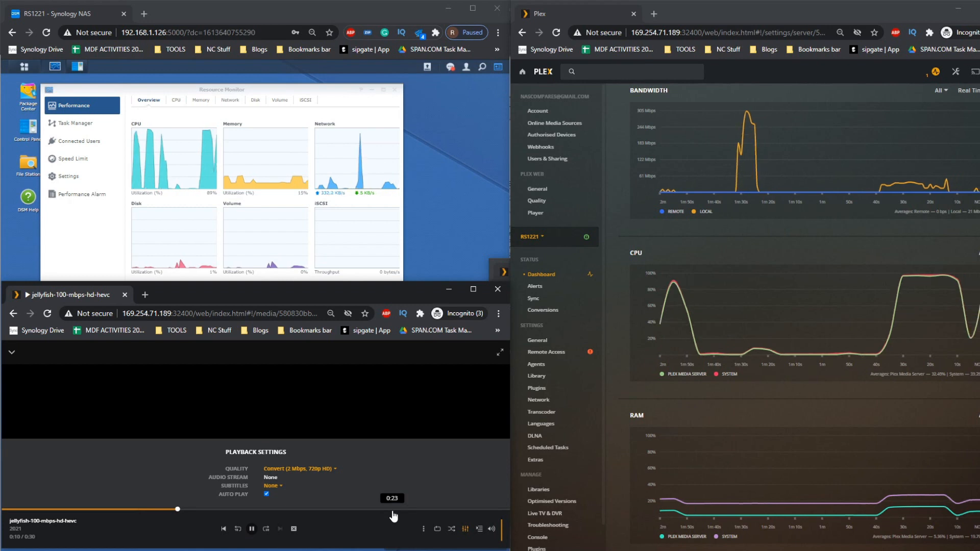
pyautogui.click(251, 529)
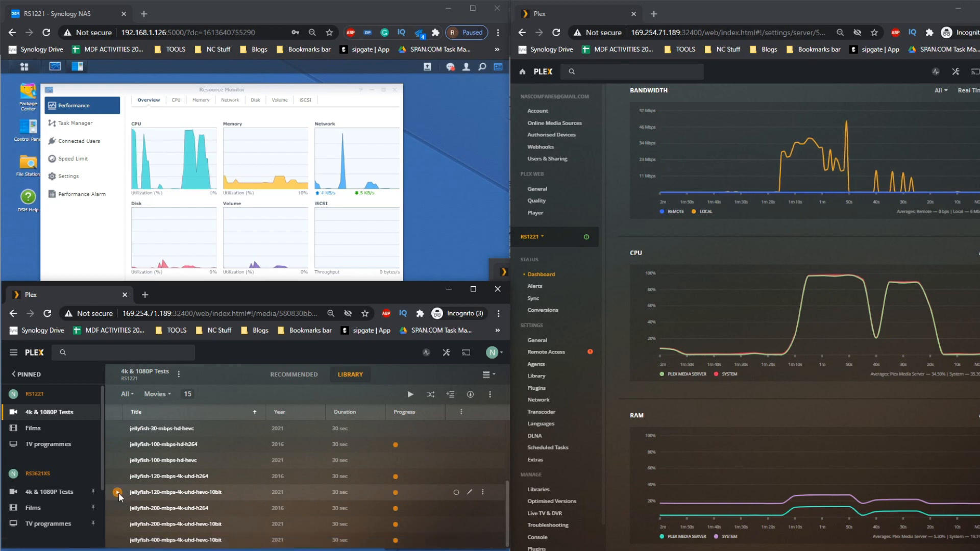
# Play jellyfish-120-mbps-4k-uhd-hevc-10bit, then the 200 Mbps 4K H.264 jellyfish clip.
pyautogui.click(119, 492)
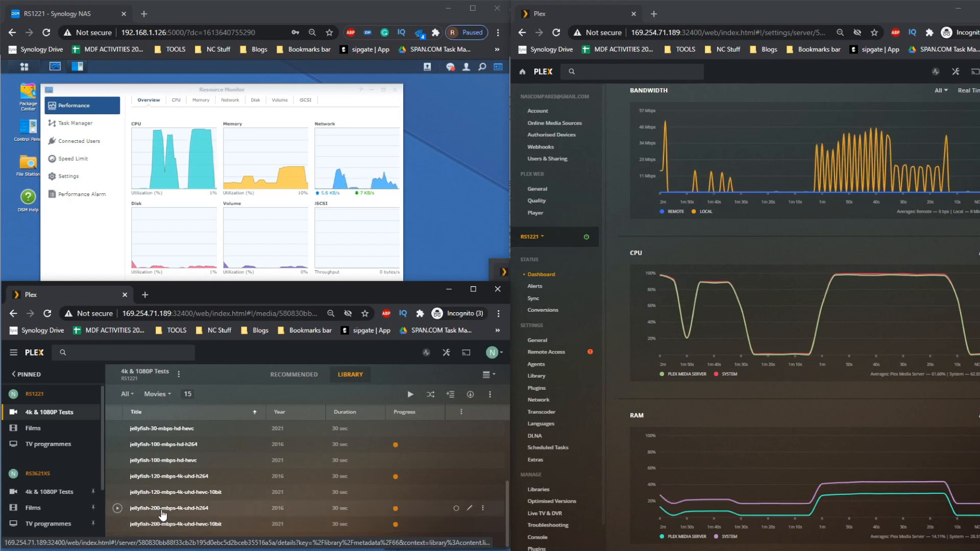
pyautogui.click(116, 508)
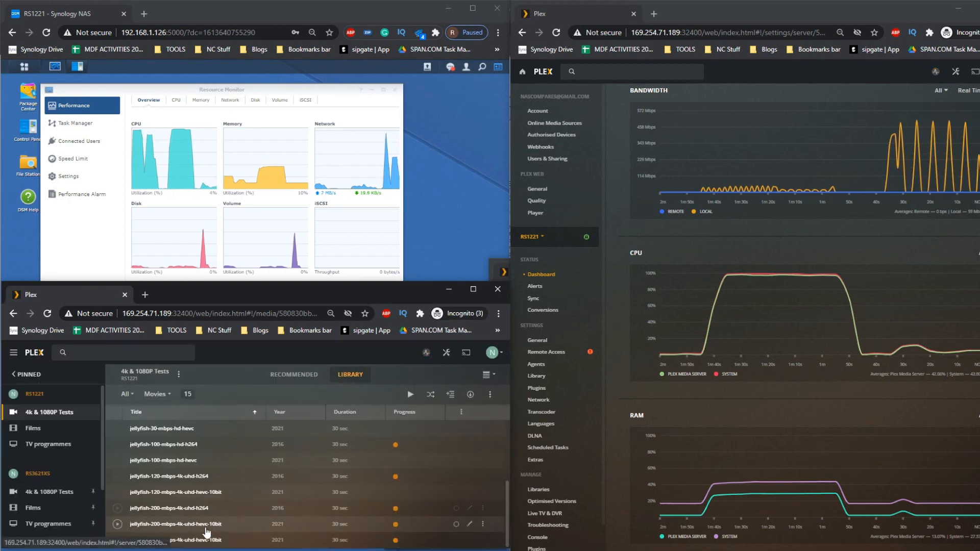
pyautogui.moveTo(148, 512)
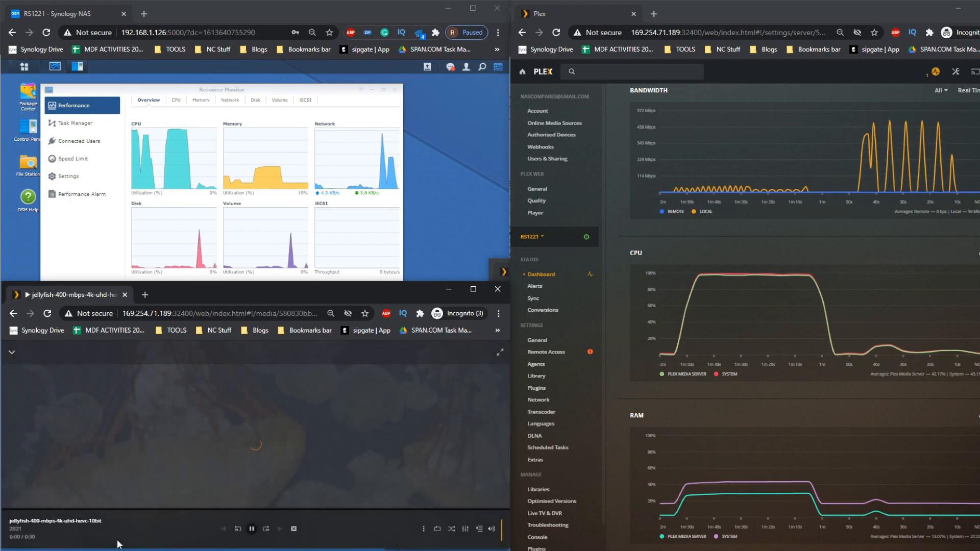
# Bring up playback quality settings for the 400 Mbps 4K UHD HEVC 10-bit clip.
pyautogui.click(465, 530)
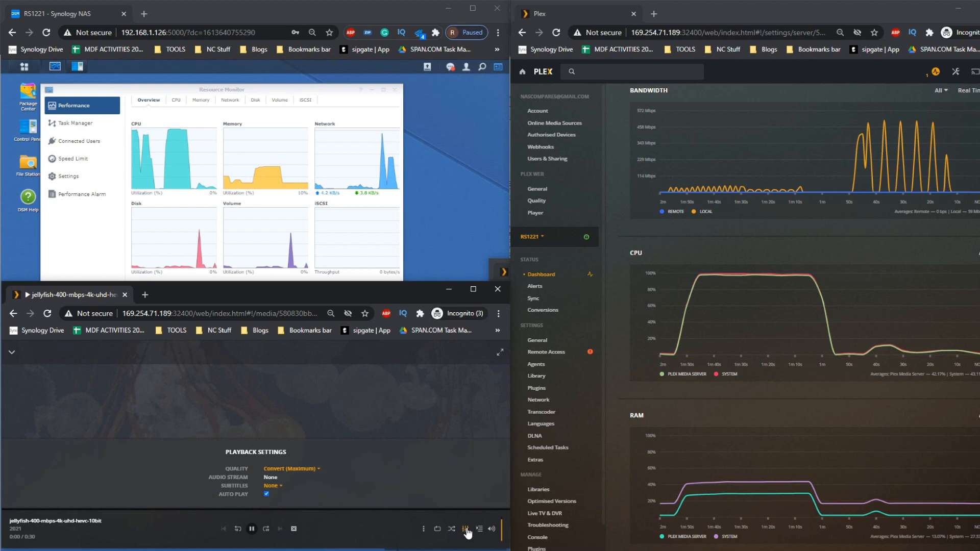
pyautogui.moveTo(459, 544)
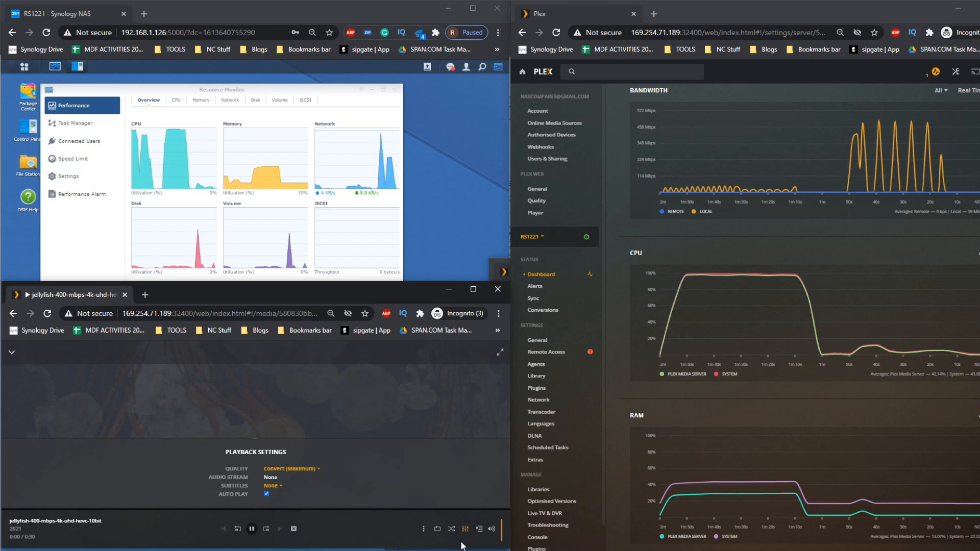